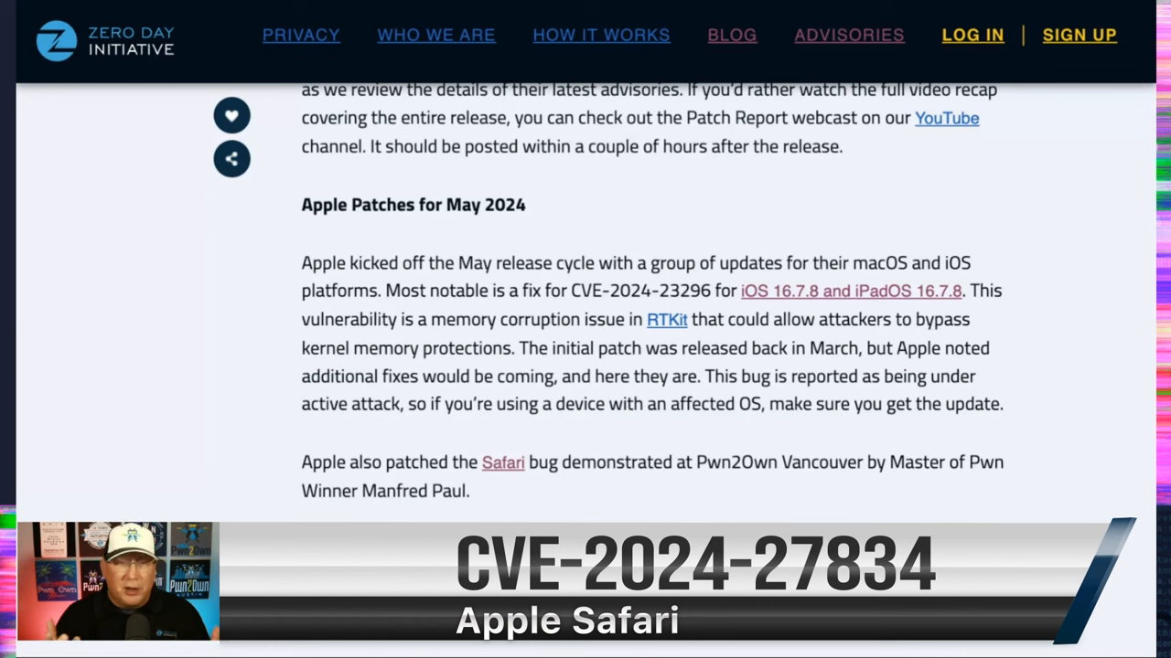
scroll("down", 3)
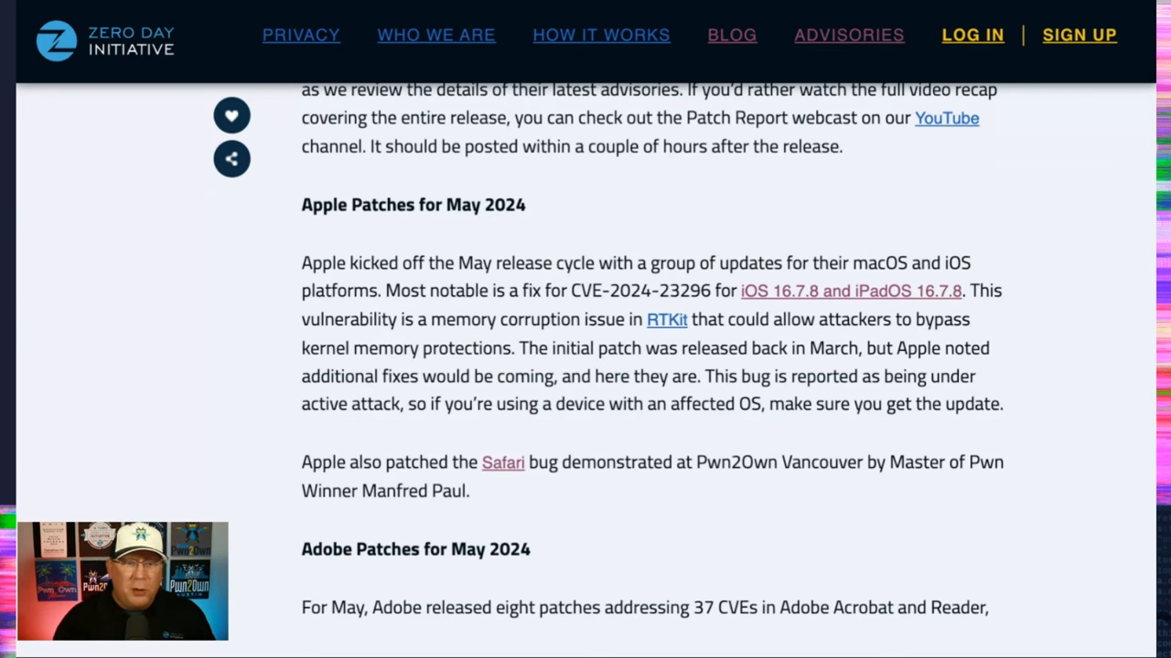
scroll("down", 3)
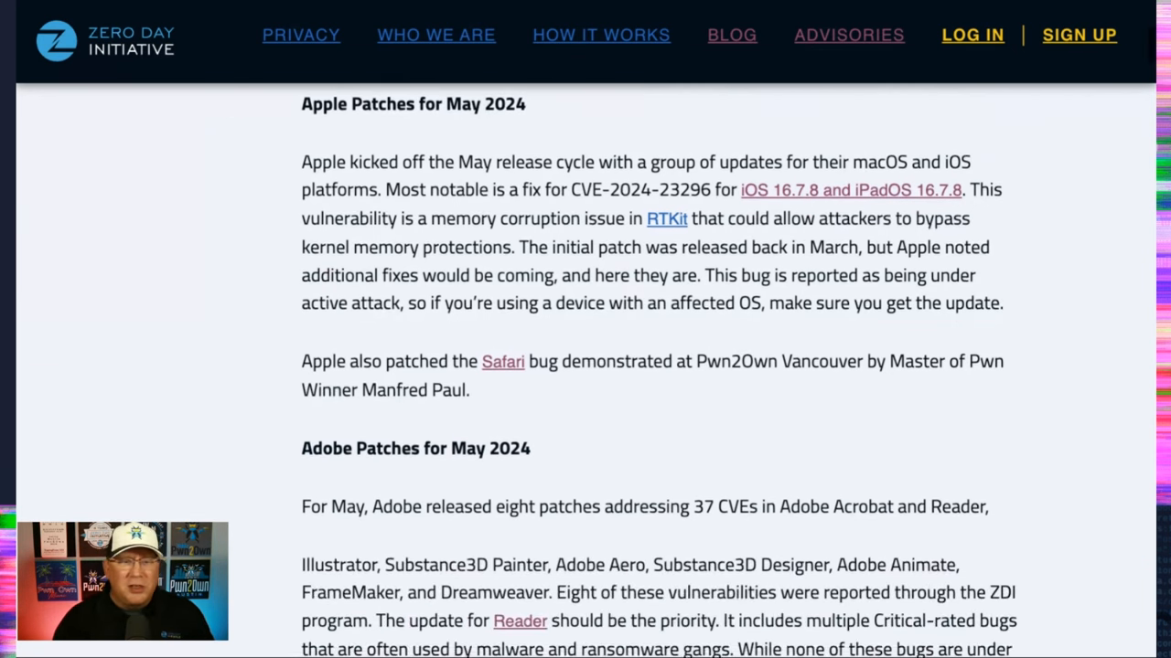
scroll("down", 3)
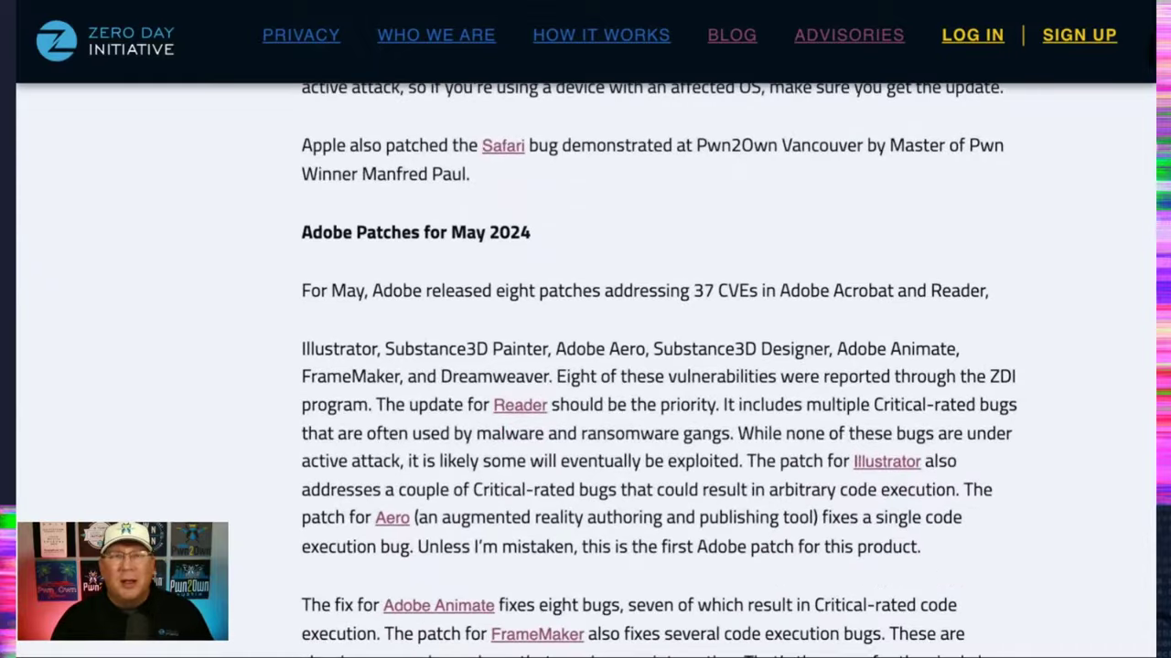
scroll("down", 3)
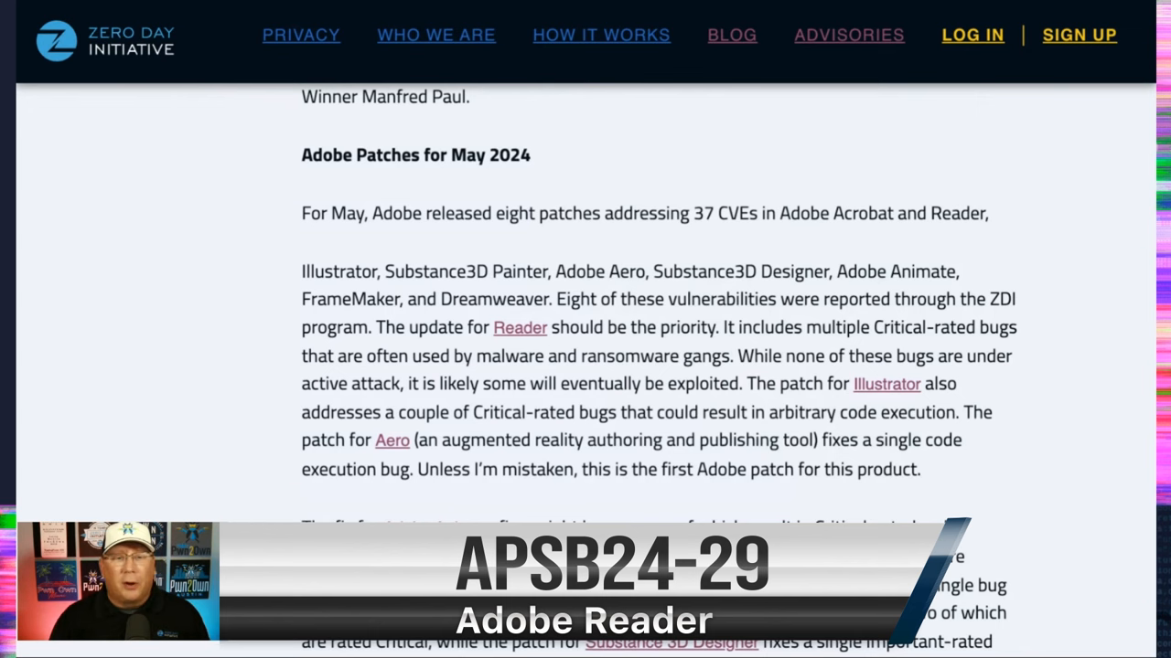
scroll("down", 3)
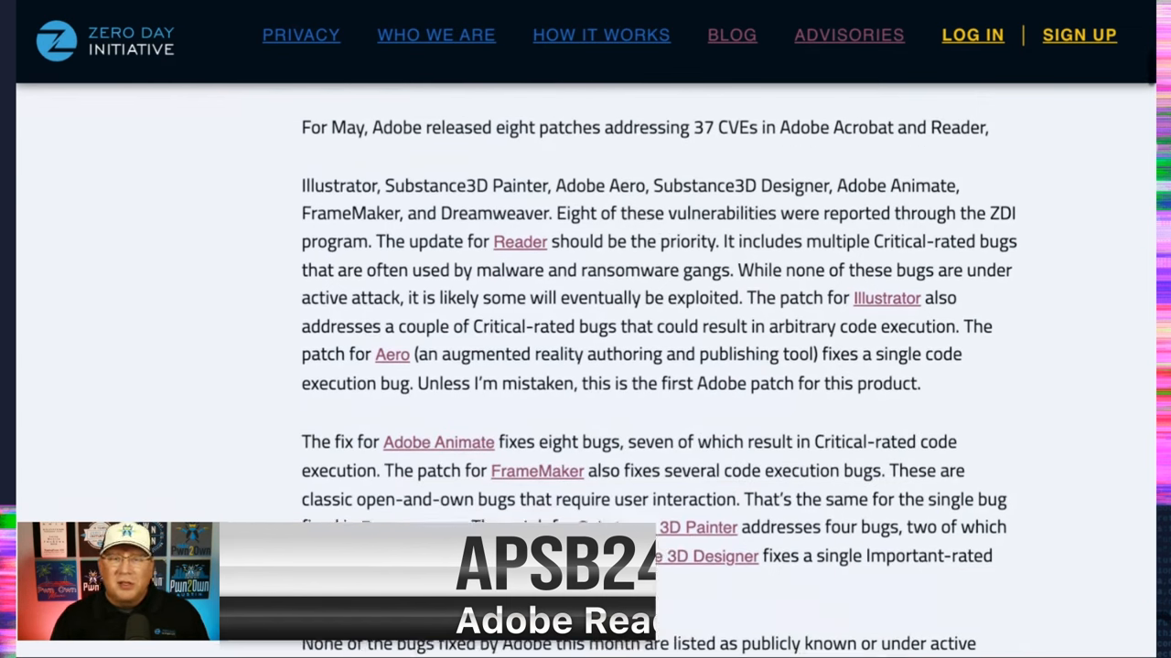
scroll("down", 3)
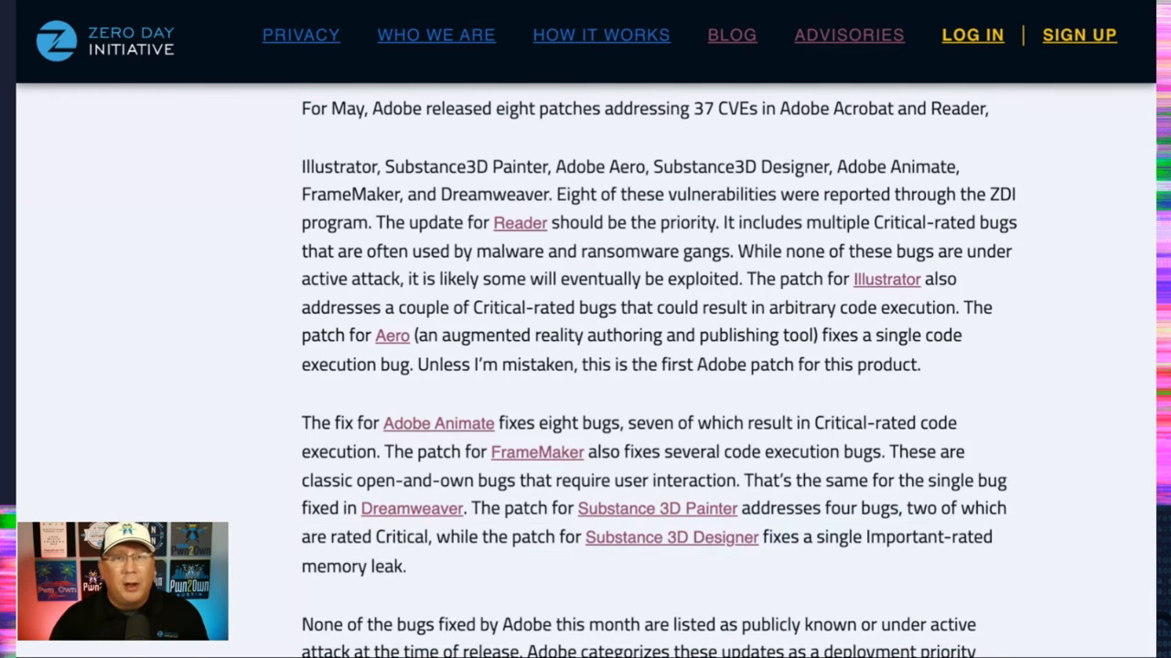
scroll("down", 3)
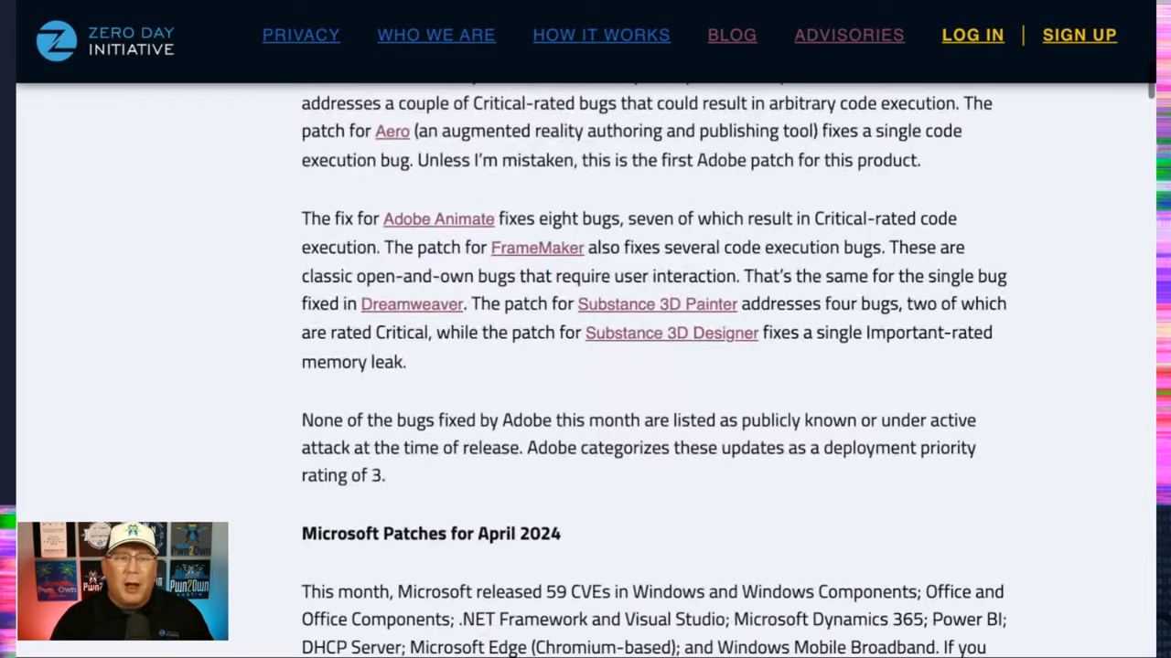
scroll("down", 3)
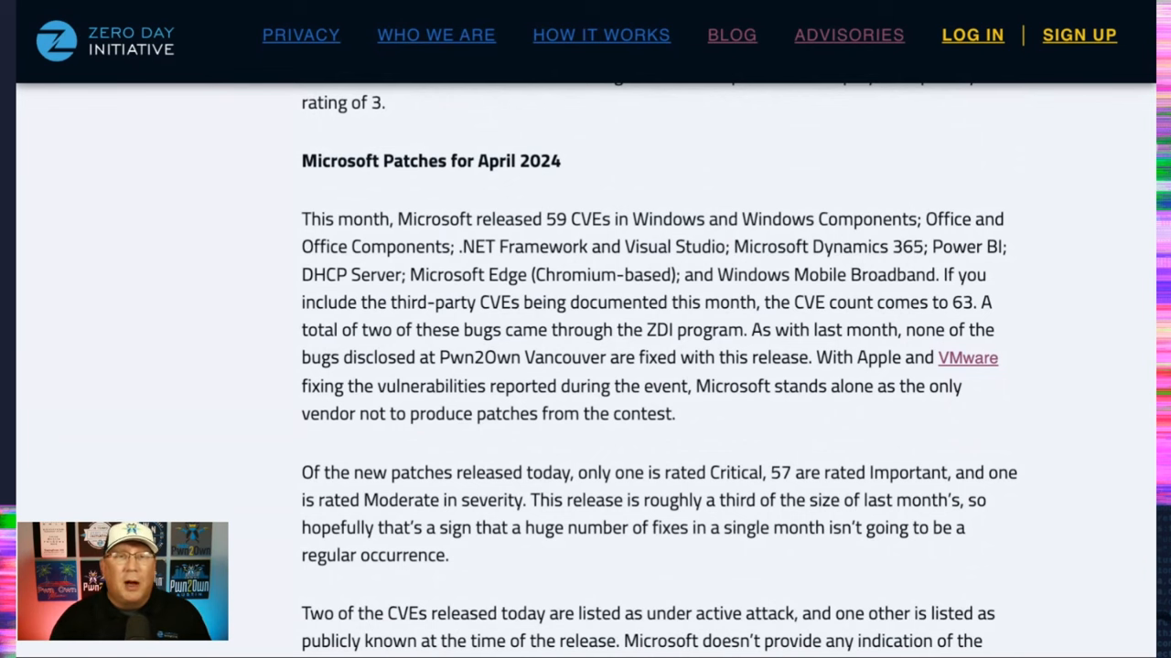
scroll("down", 3)
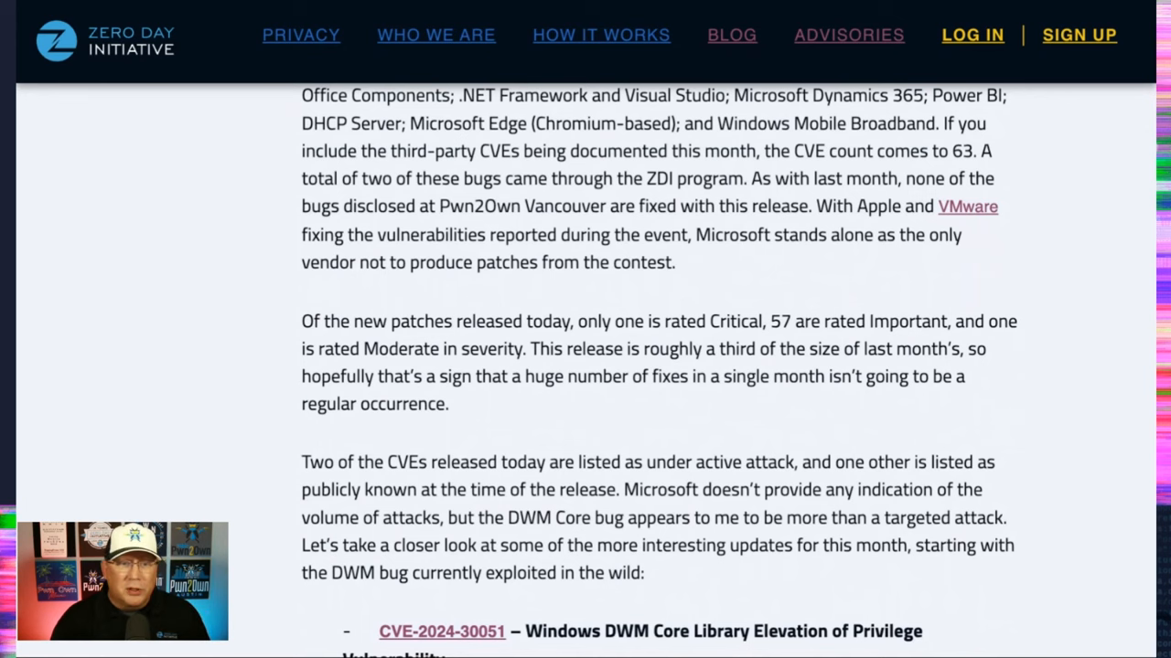
scroll("down", 3)
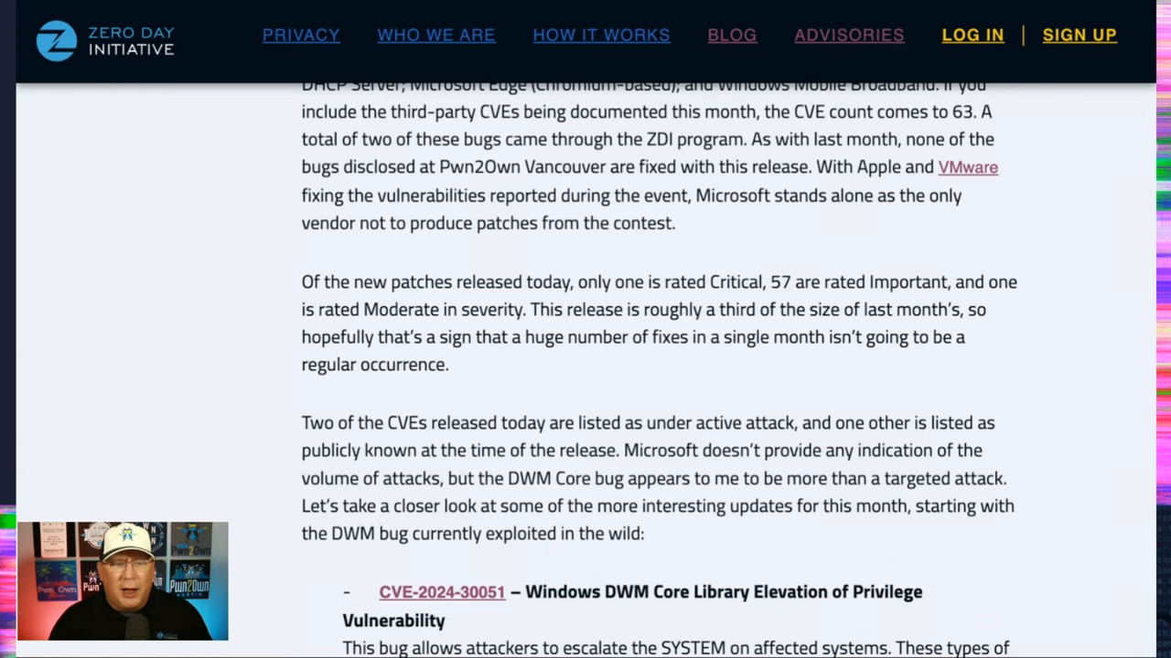
scroll("down", 3)
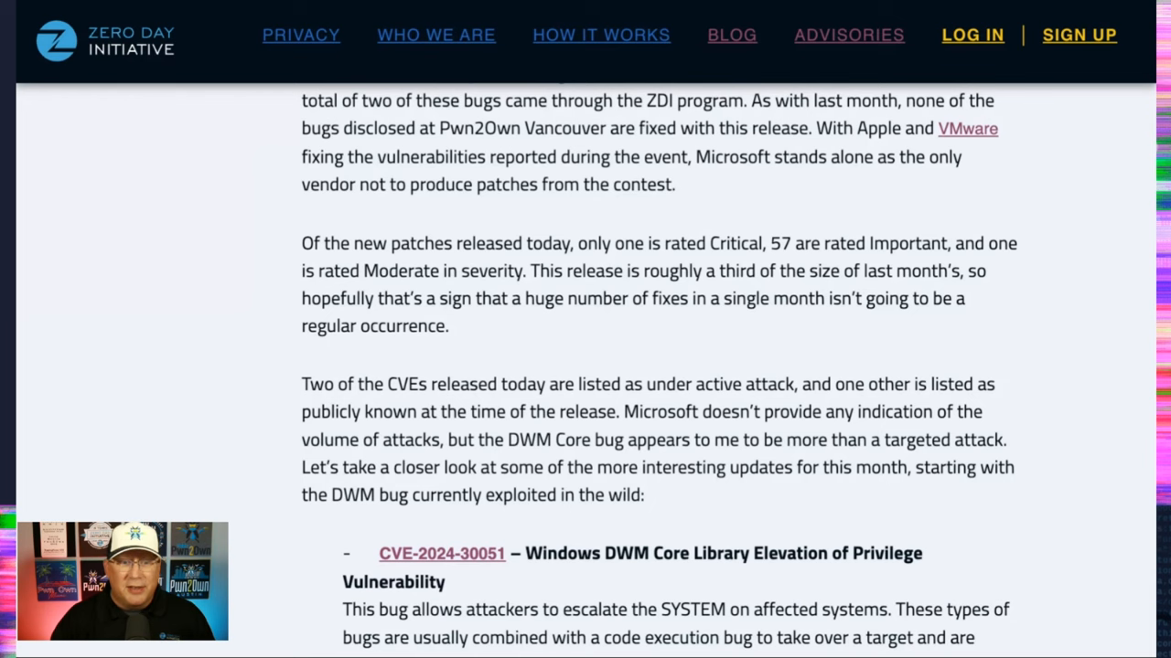
scroll("down", 3)
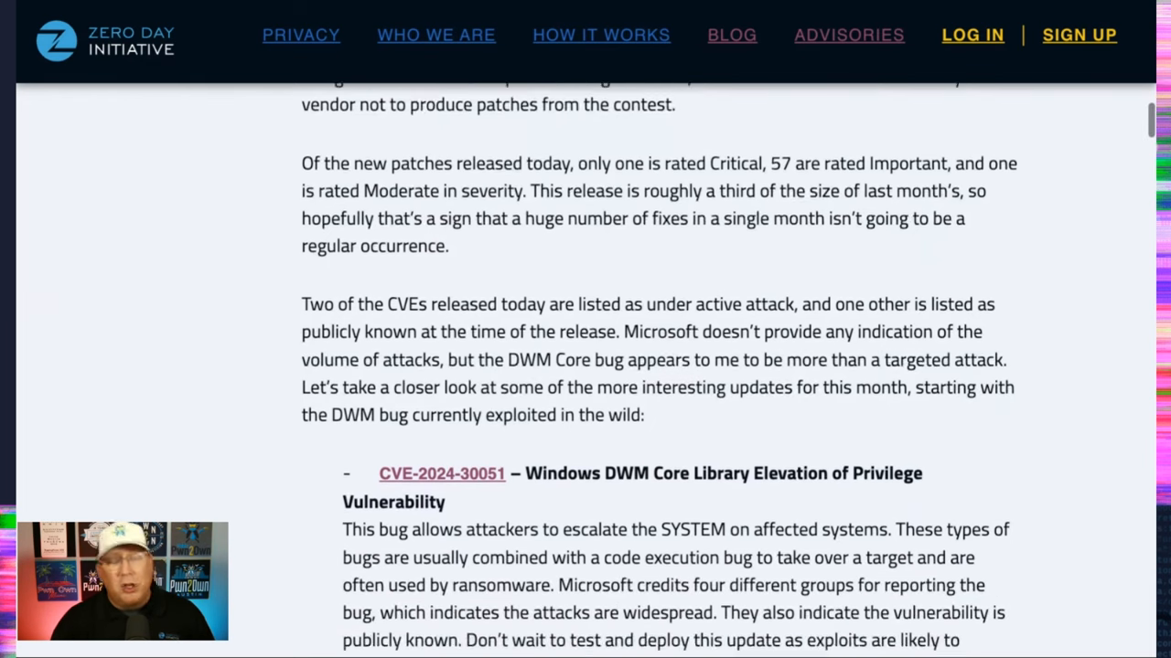
scroll("down", 3)
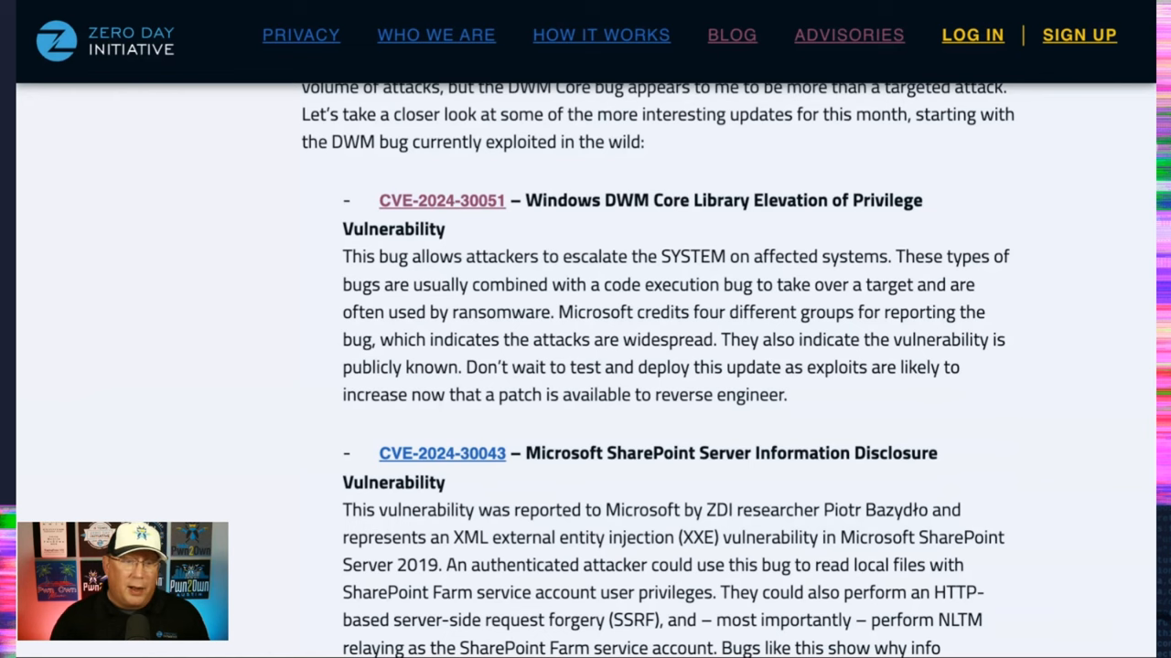
scroll("down", 3)
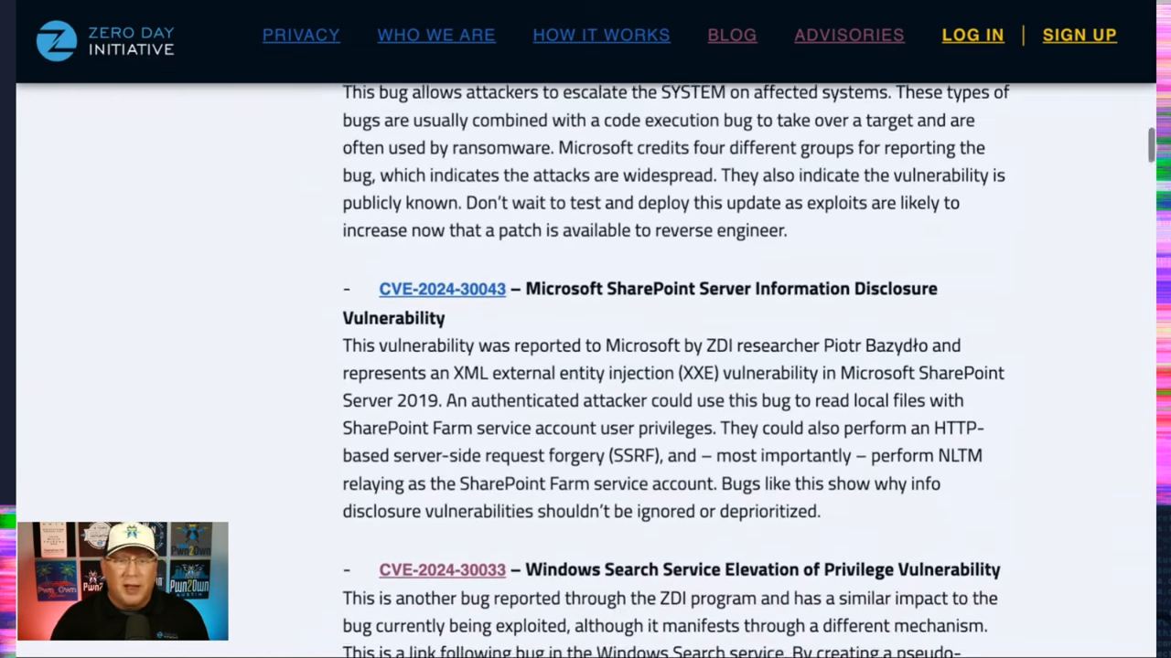
scroll("down", 3)
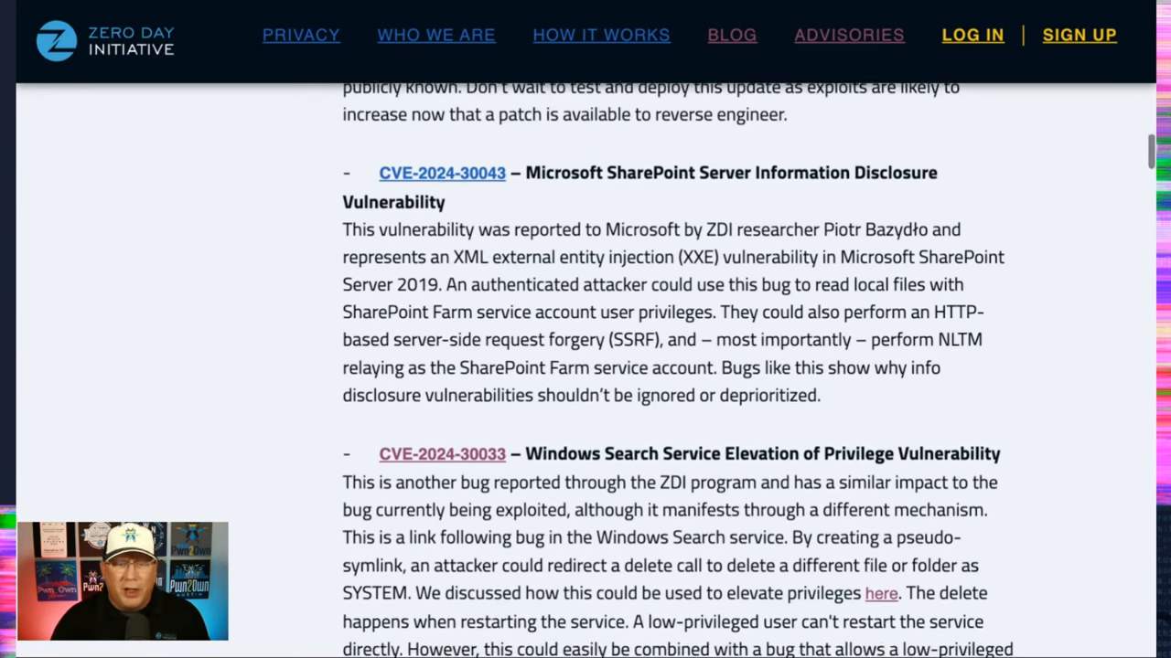
scroll("down", 3)
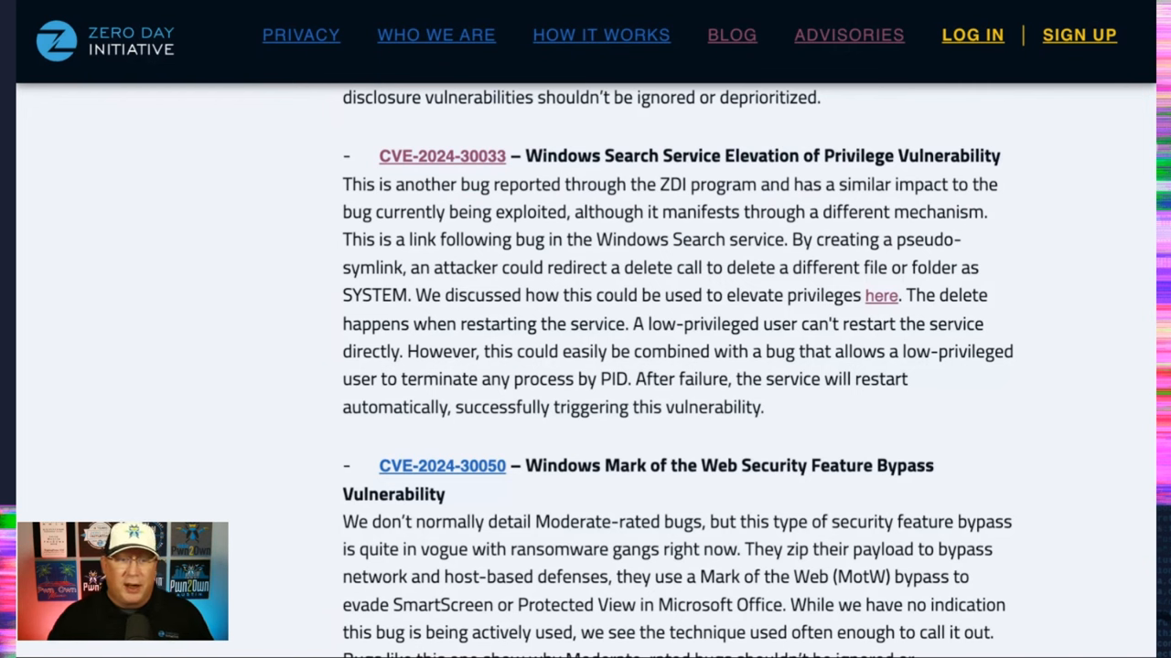
scroll("down", 3)
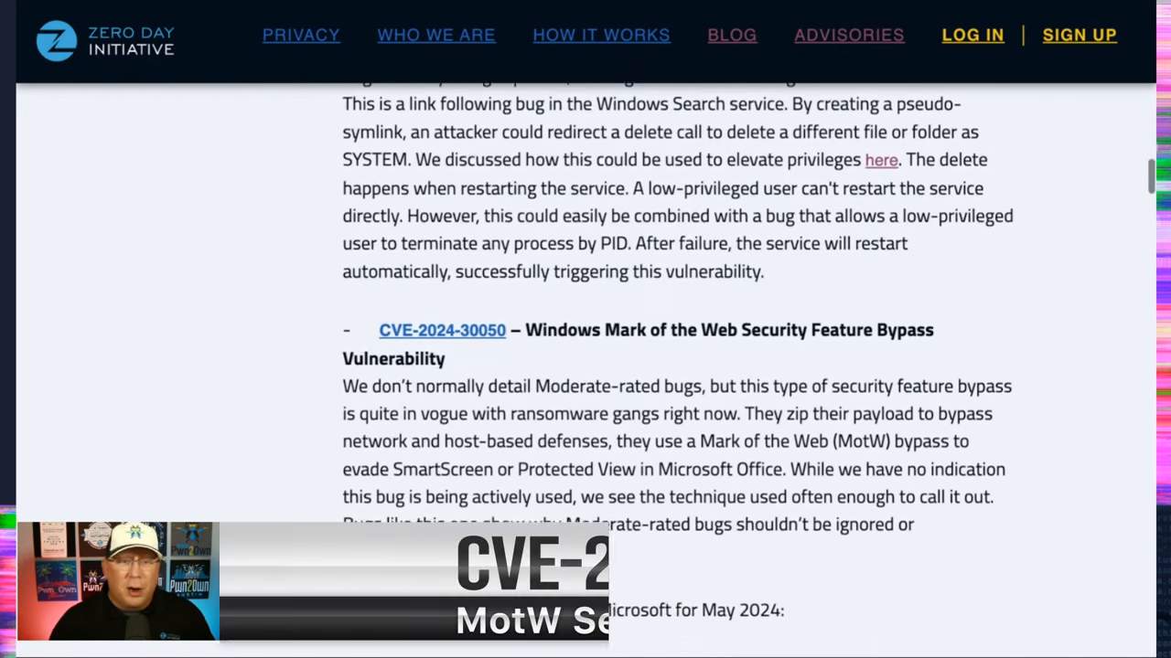
scroll("down", 3)
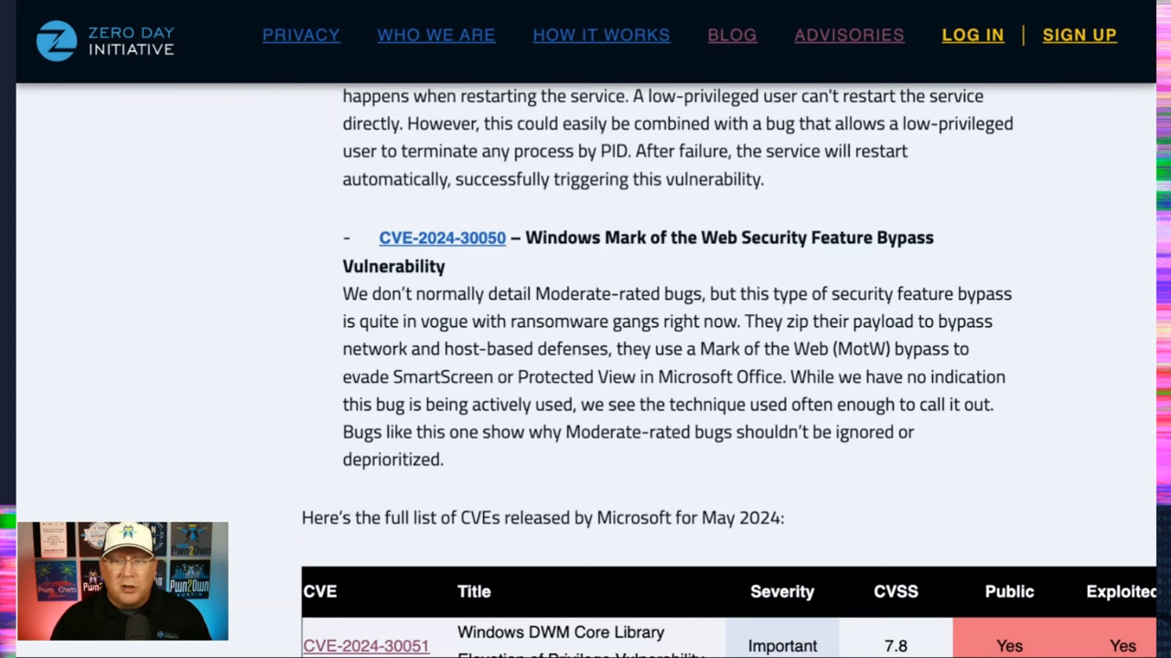
scroll("down", 3)
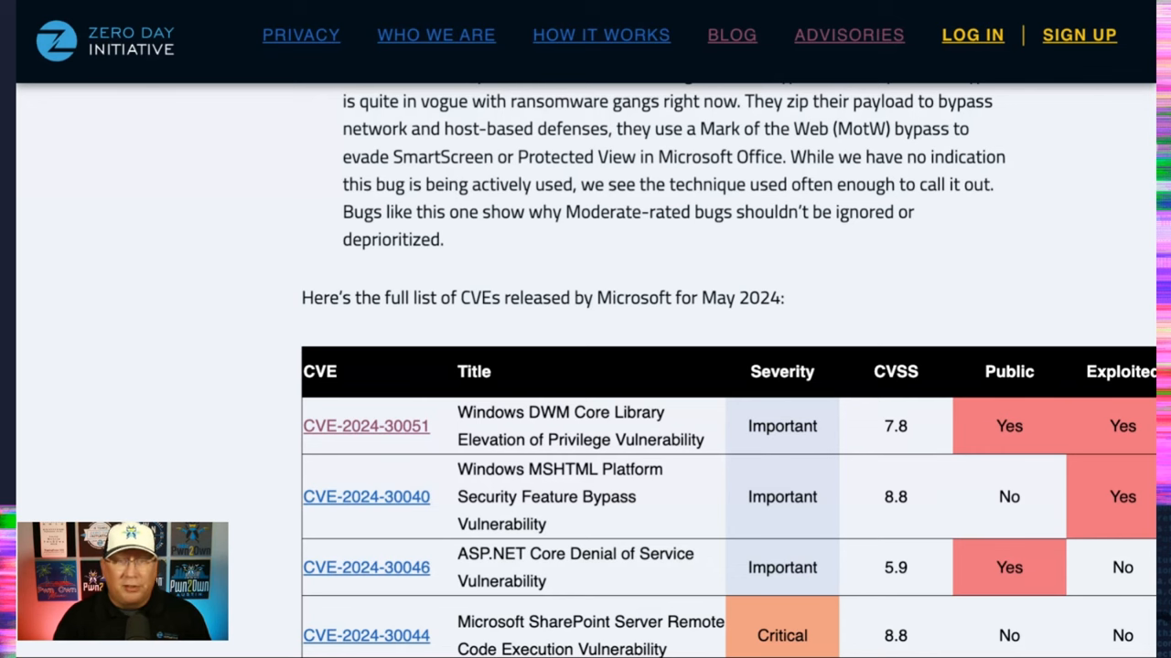
scroll("down", 3)
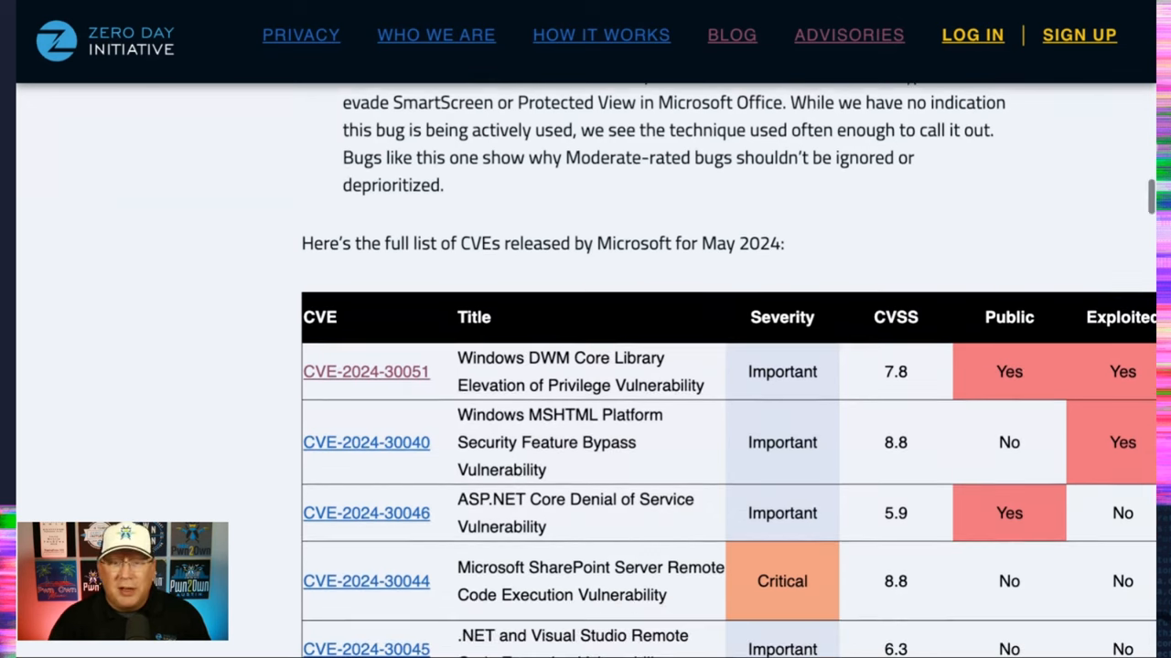
scroll("down", 3)
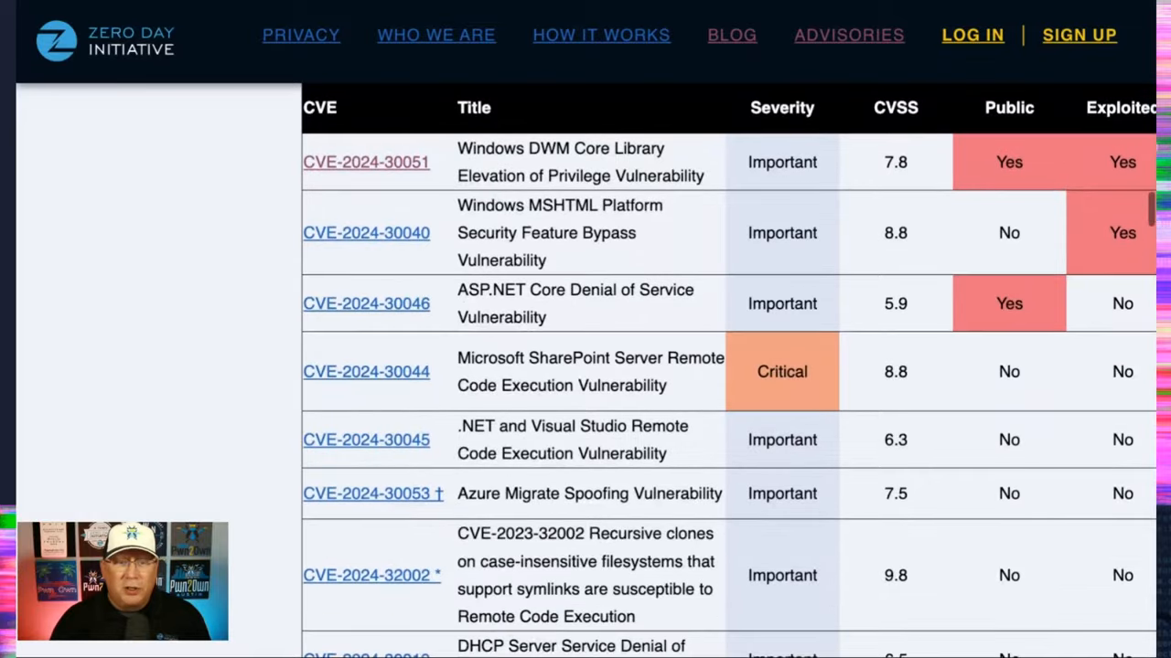
scroll("down", 3)
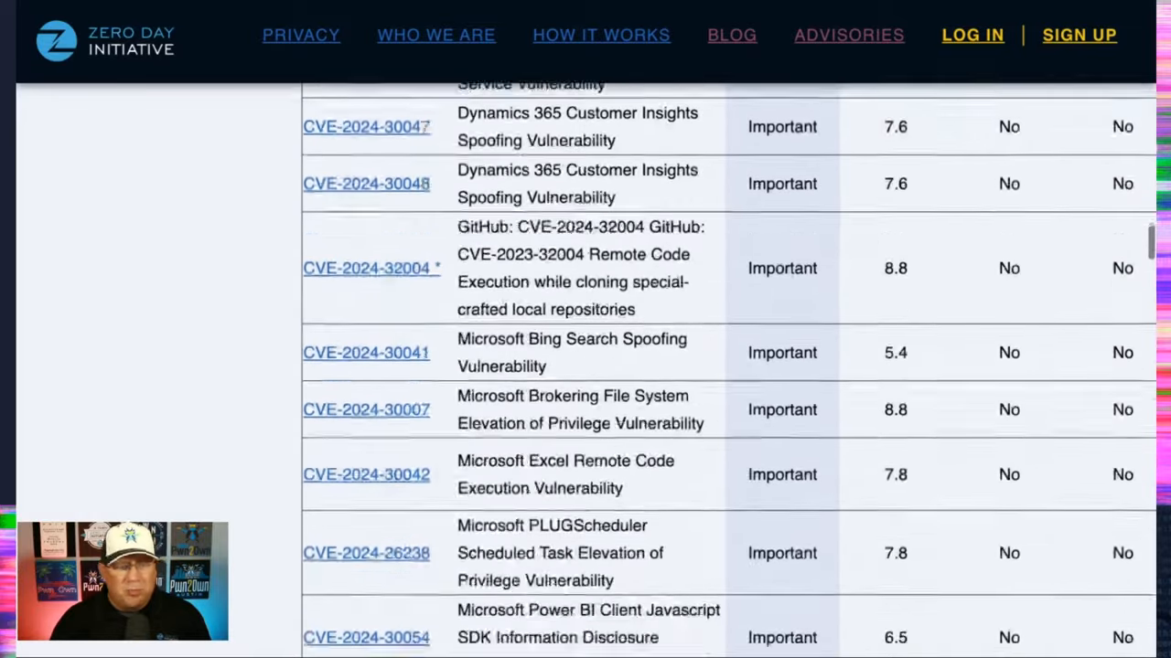
scroll("down", 3)
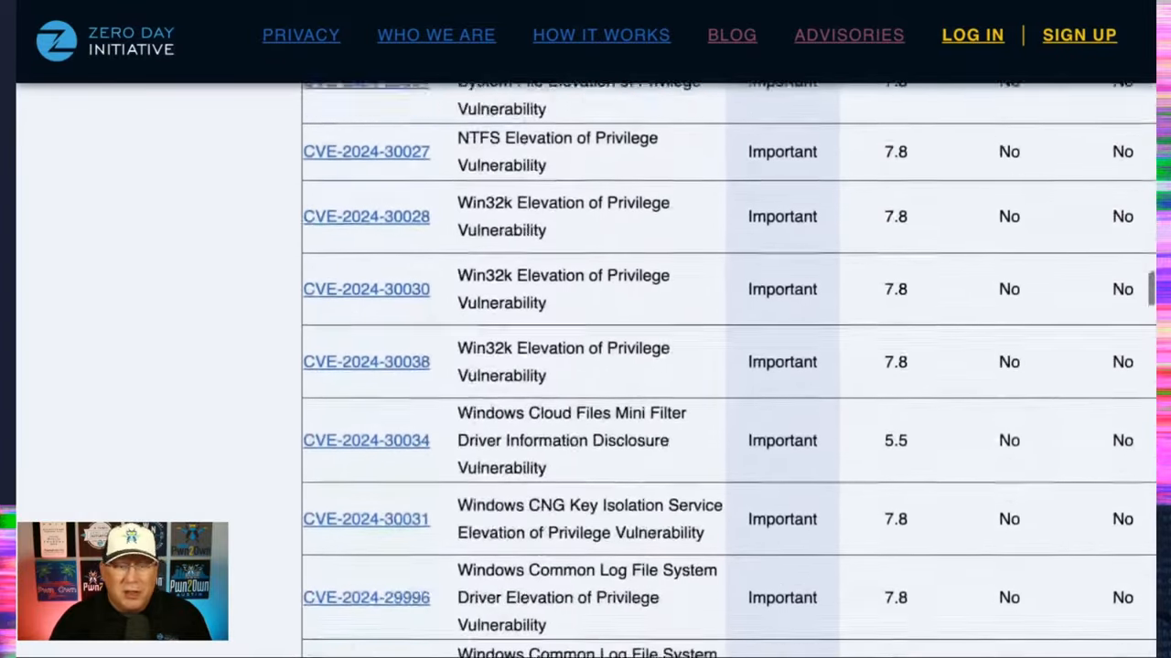
scroll("down", 3)
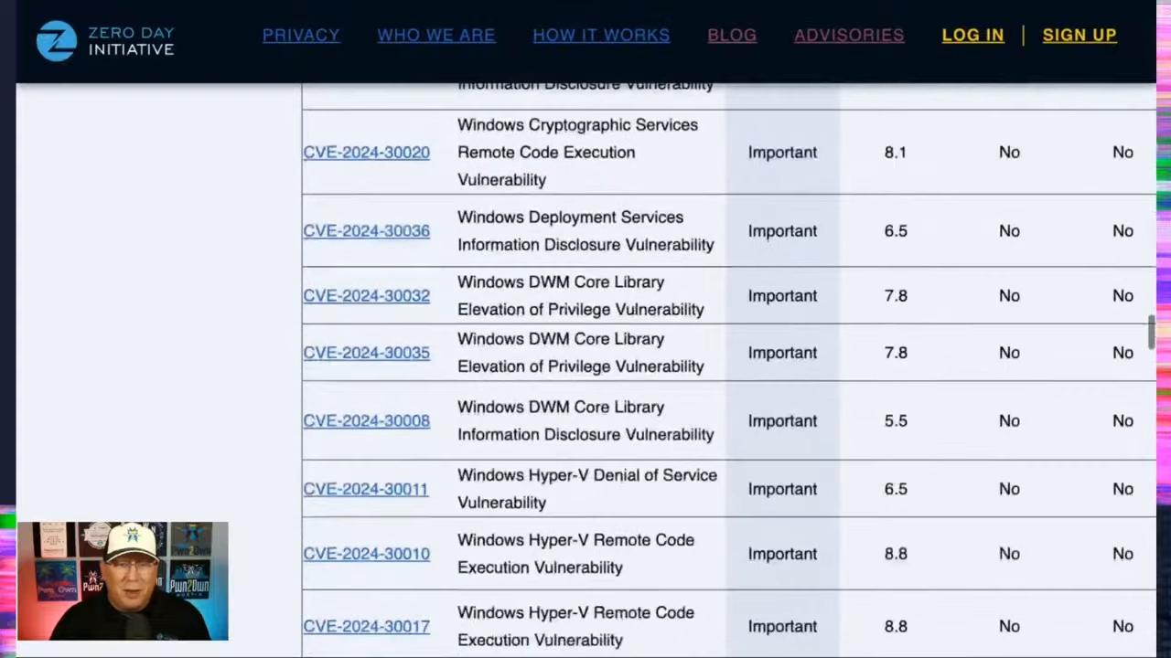
scroll("down", 3)
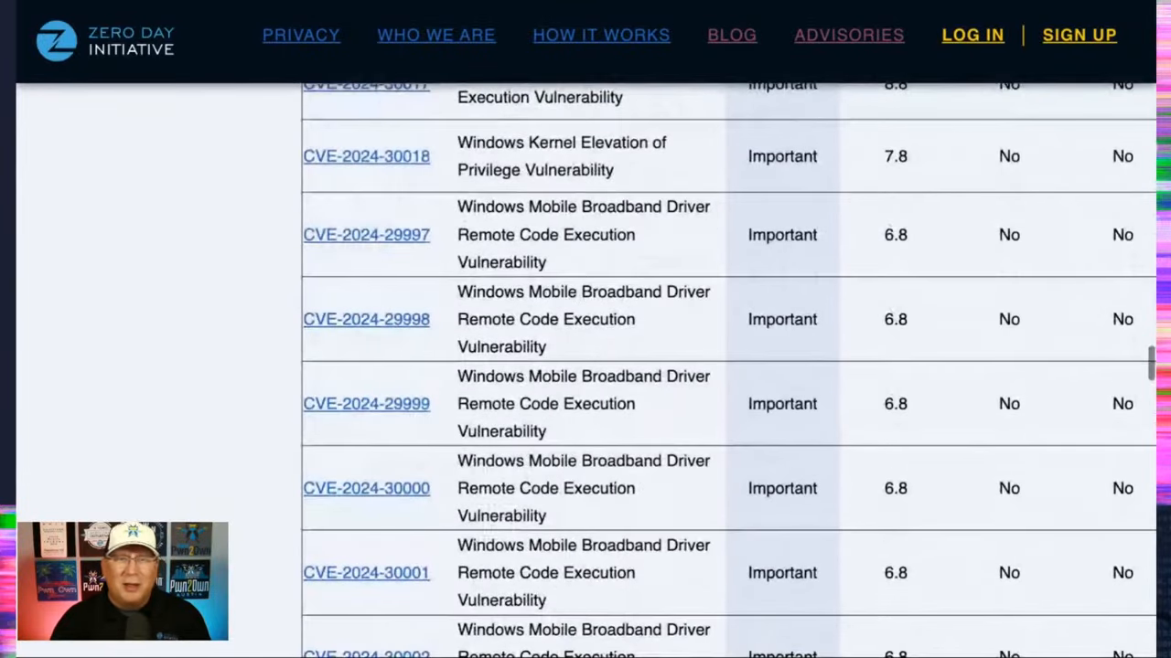
scroll("down", 3)
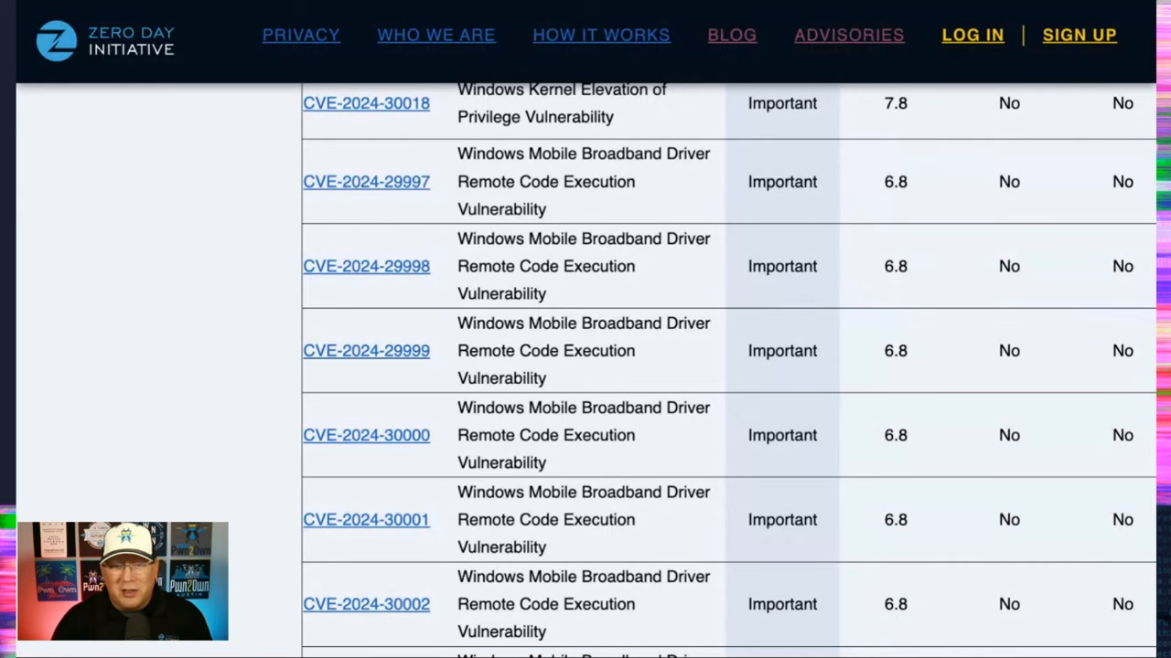
scroll("down", 3)
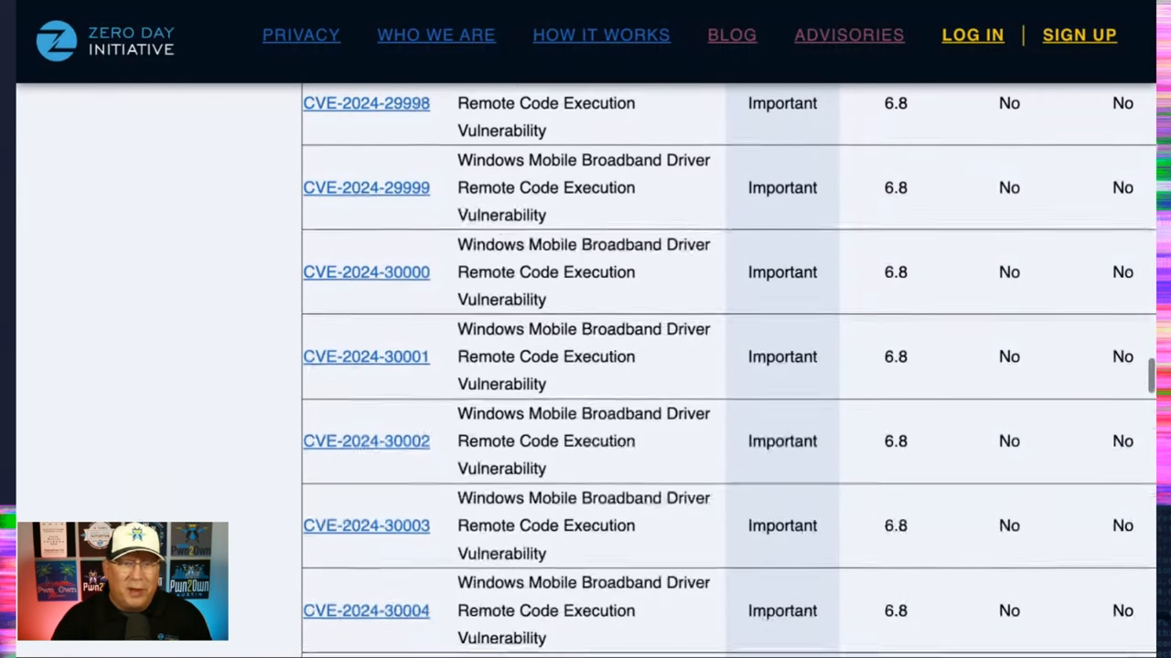
scroll("down", 3)
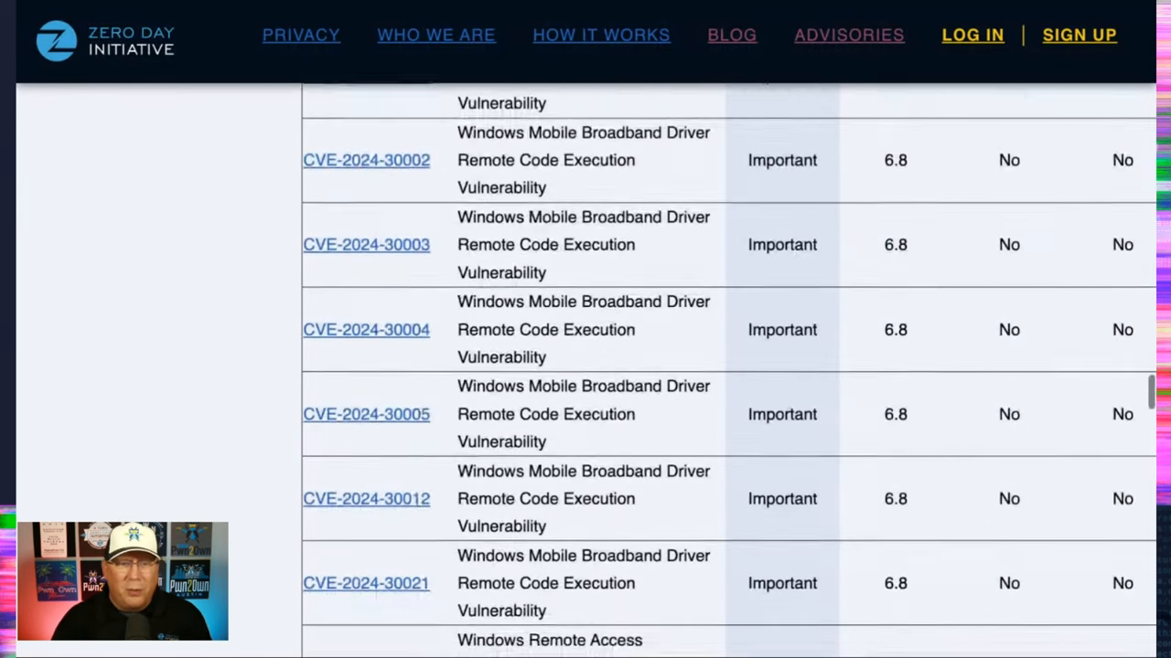
scroll("down", 3)
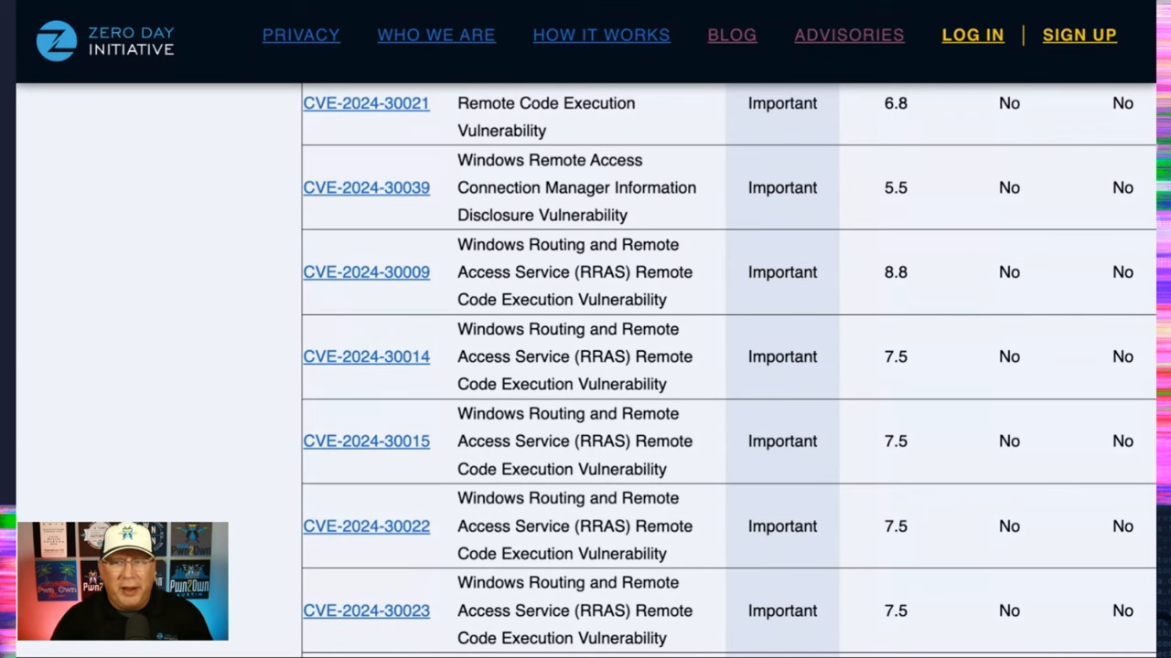
scroll("down", 3)
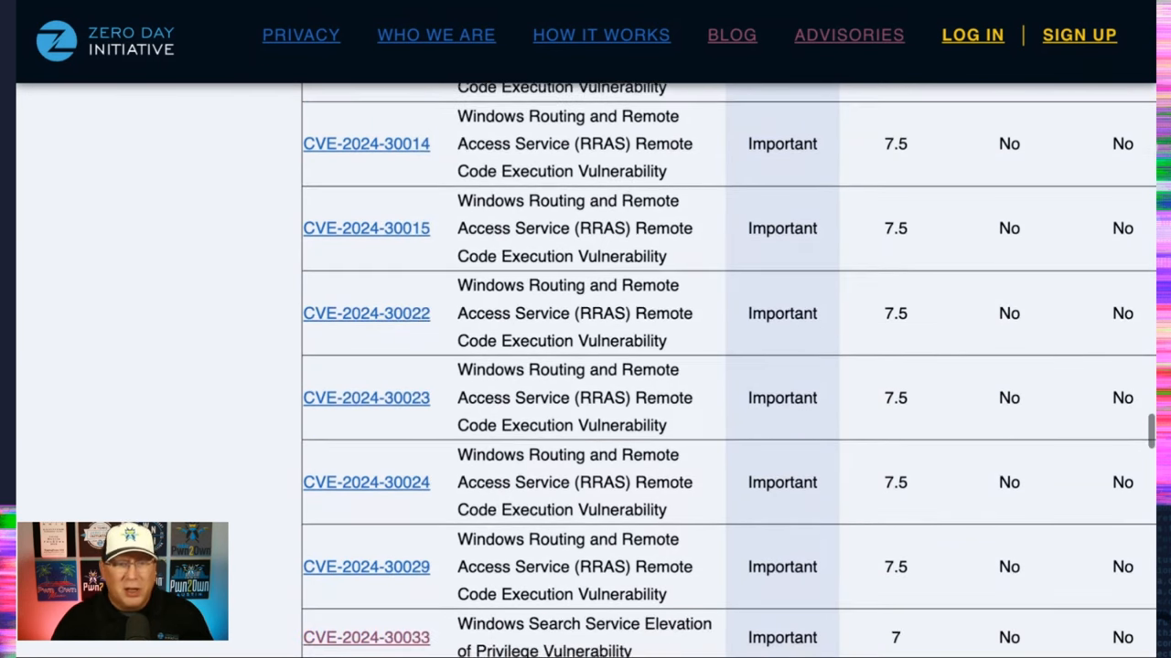
scroll("down", 3)
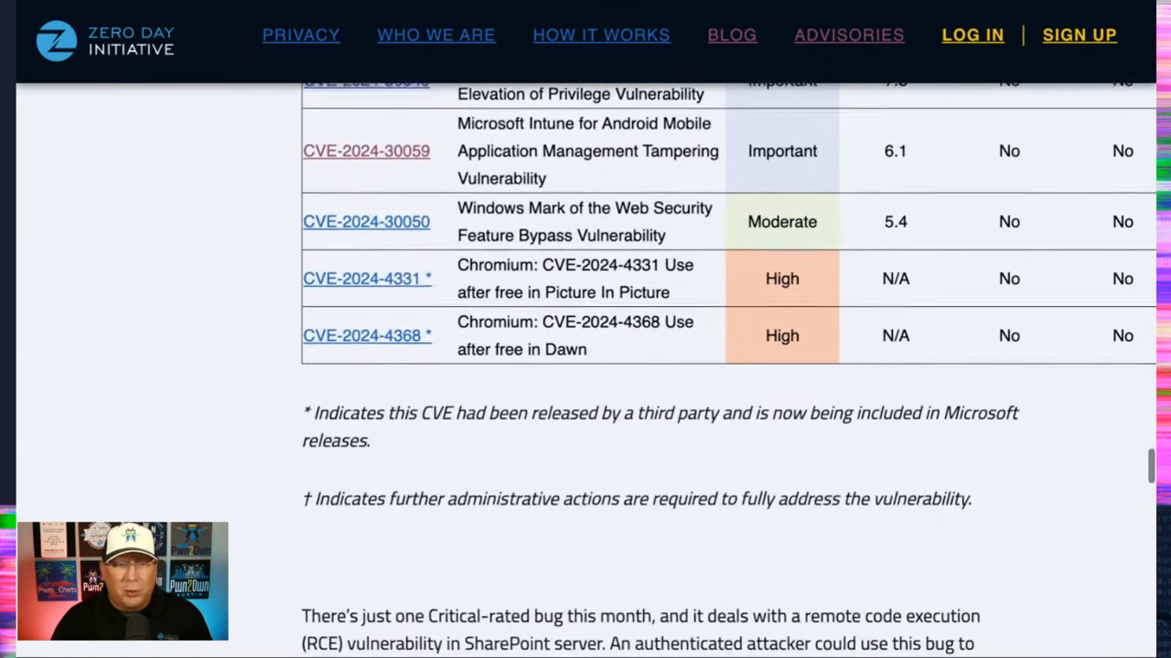
scroll("down", 3)
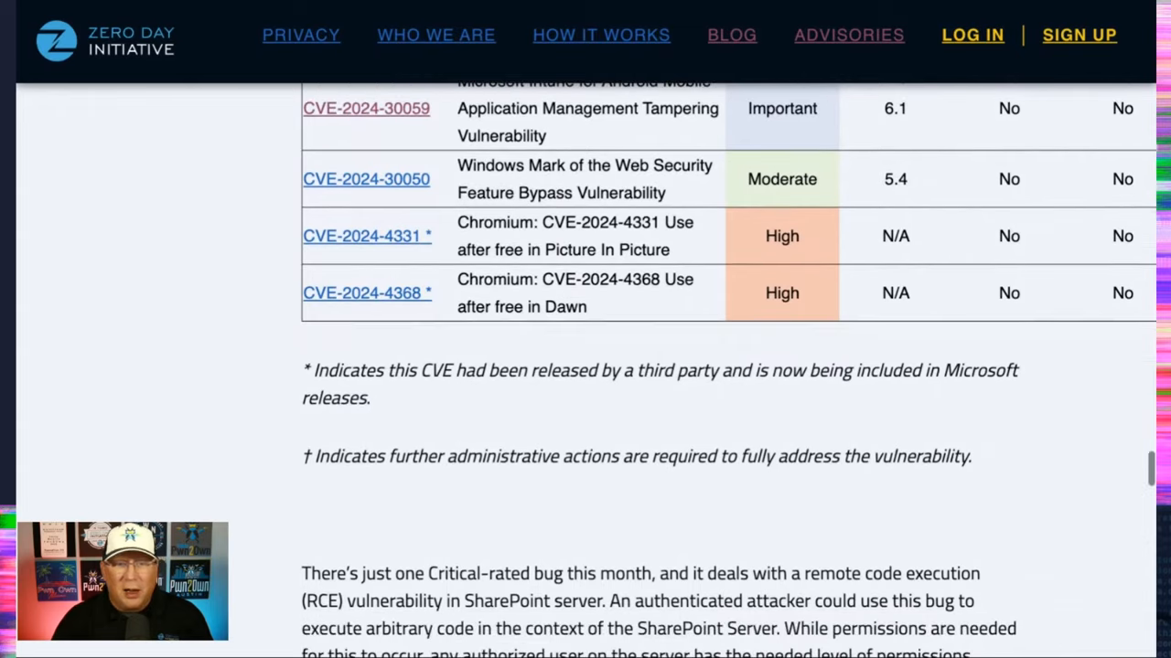
scroll("down", 3)
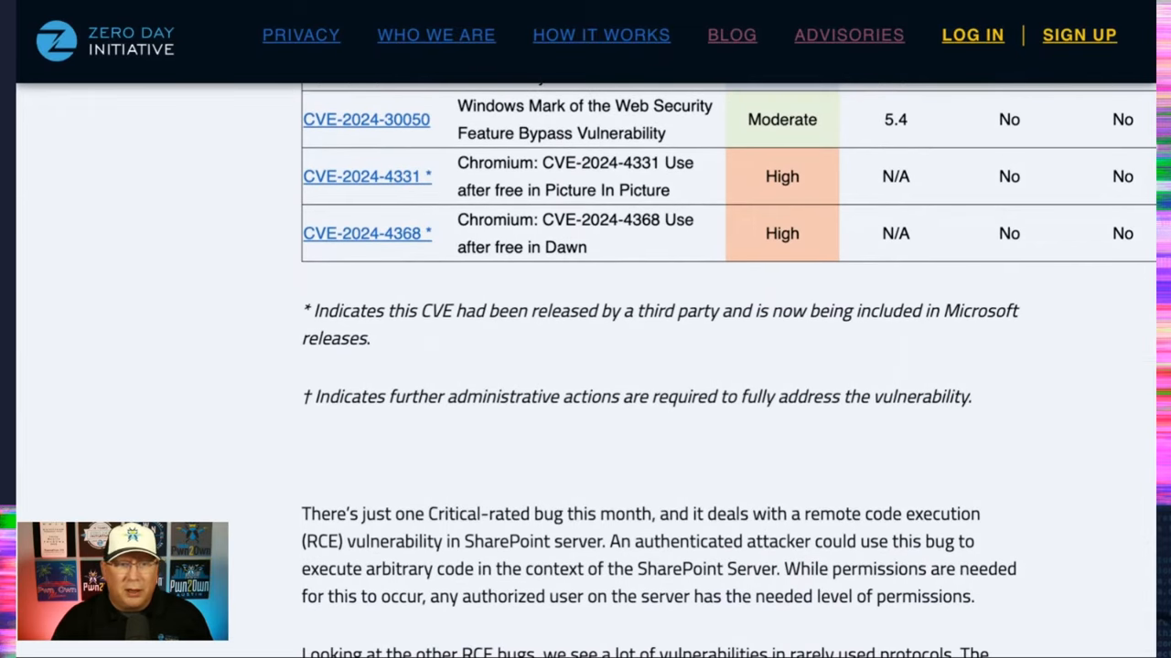
scroll("up", 3)
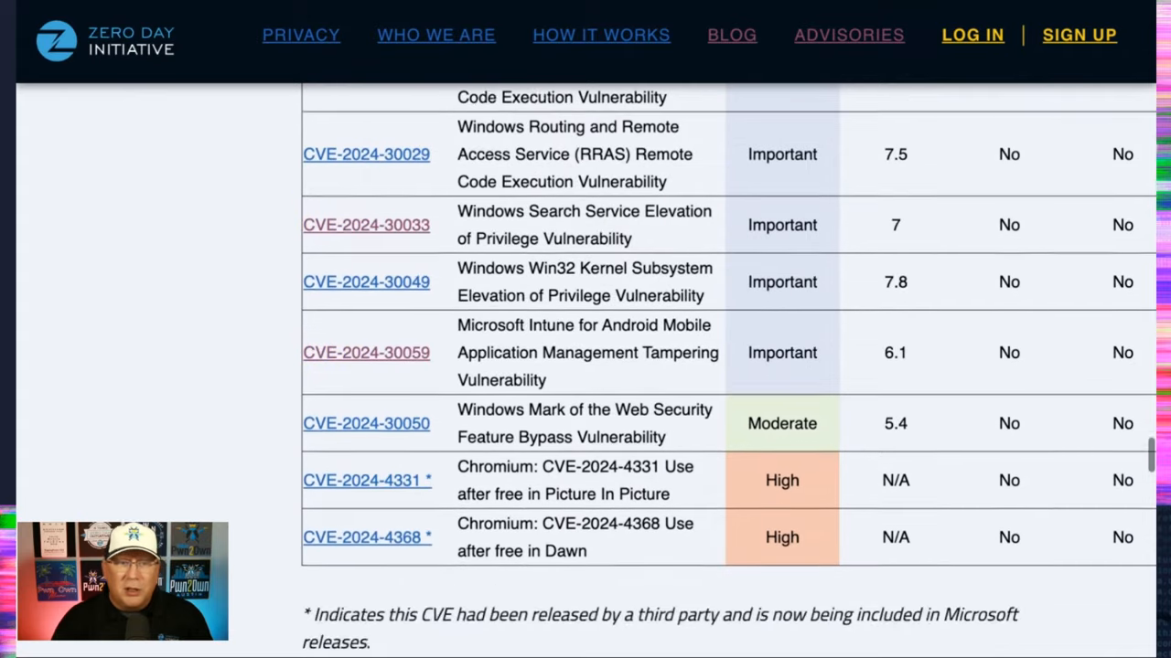
scroll("up", 3)
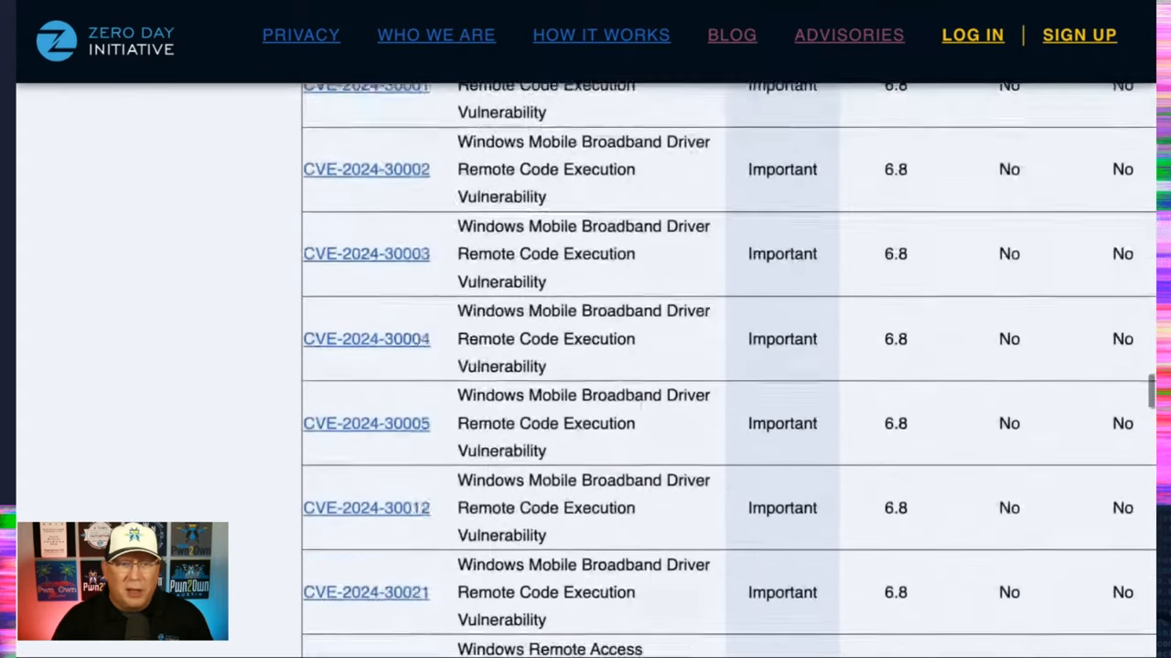
scroll("down", 3)
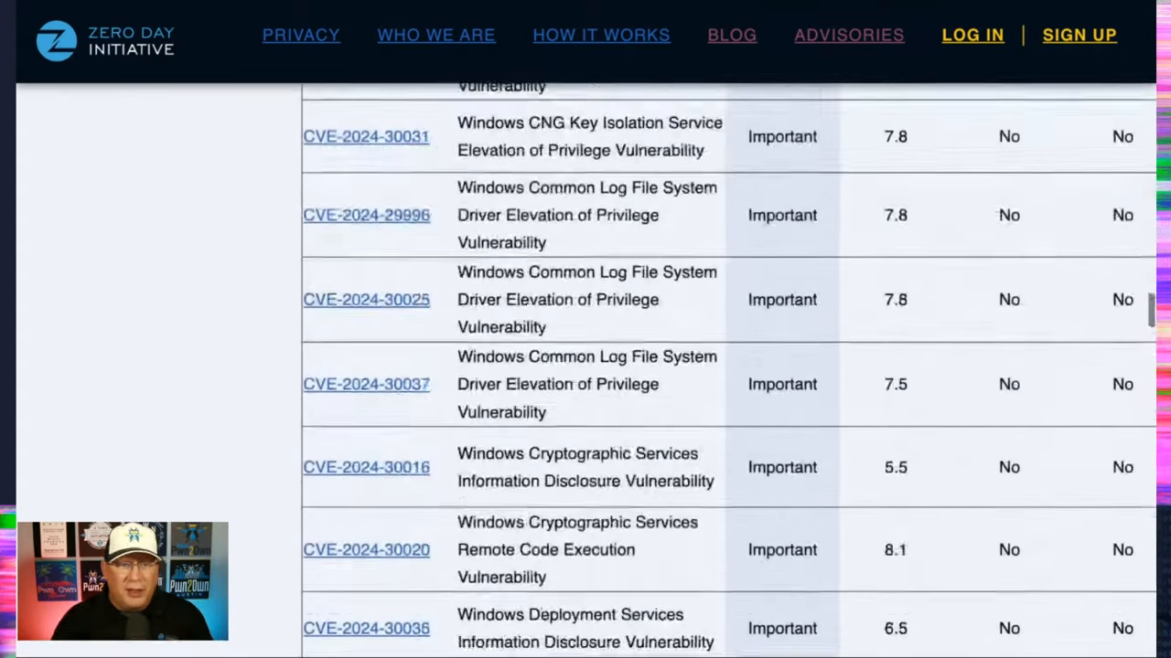
scroll("down", 3)
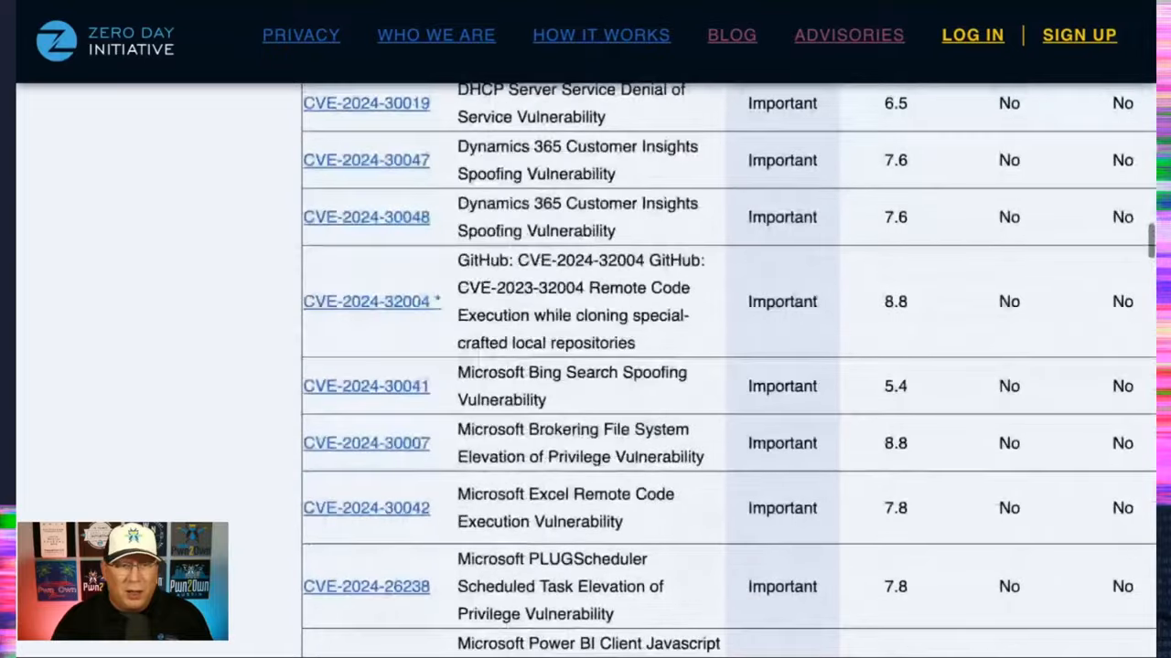
scroll("up", 3)
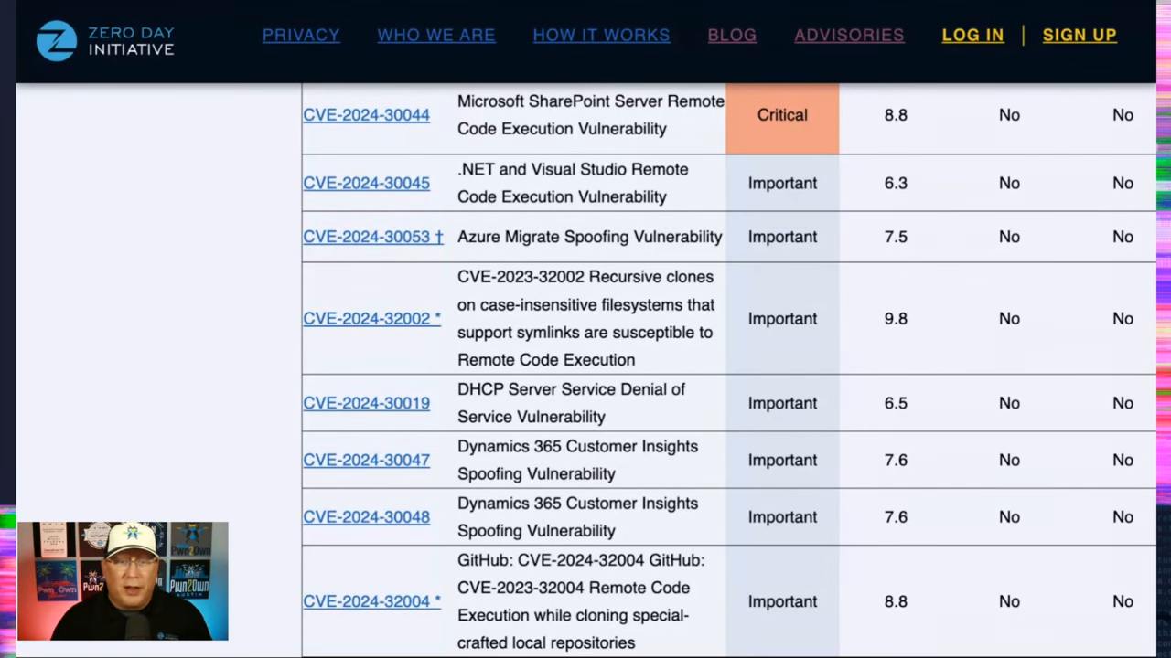
scroll("down", 3)
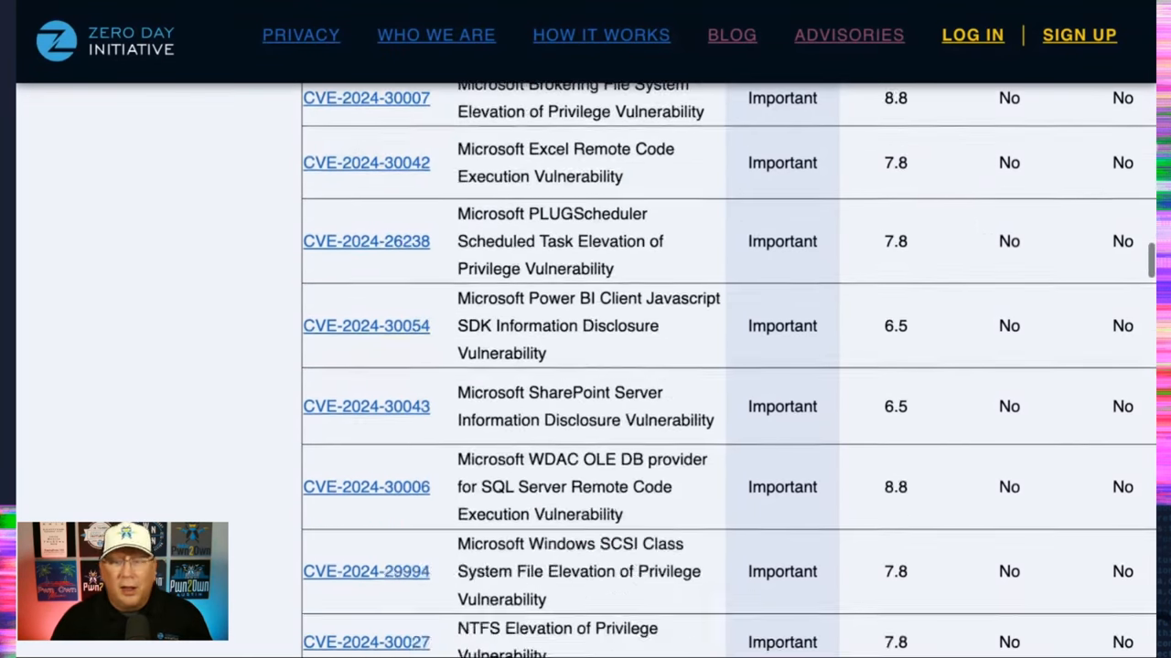
scroll("down", 3)
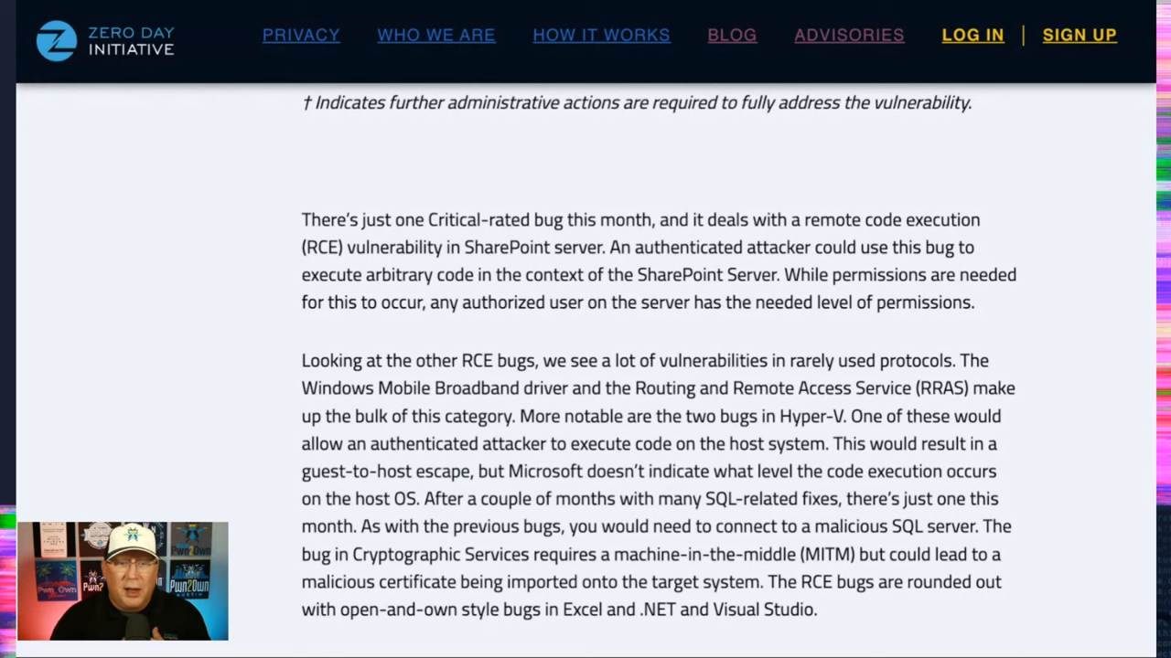
scroll("down", 3)
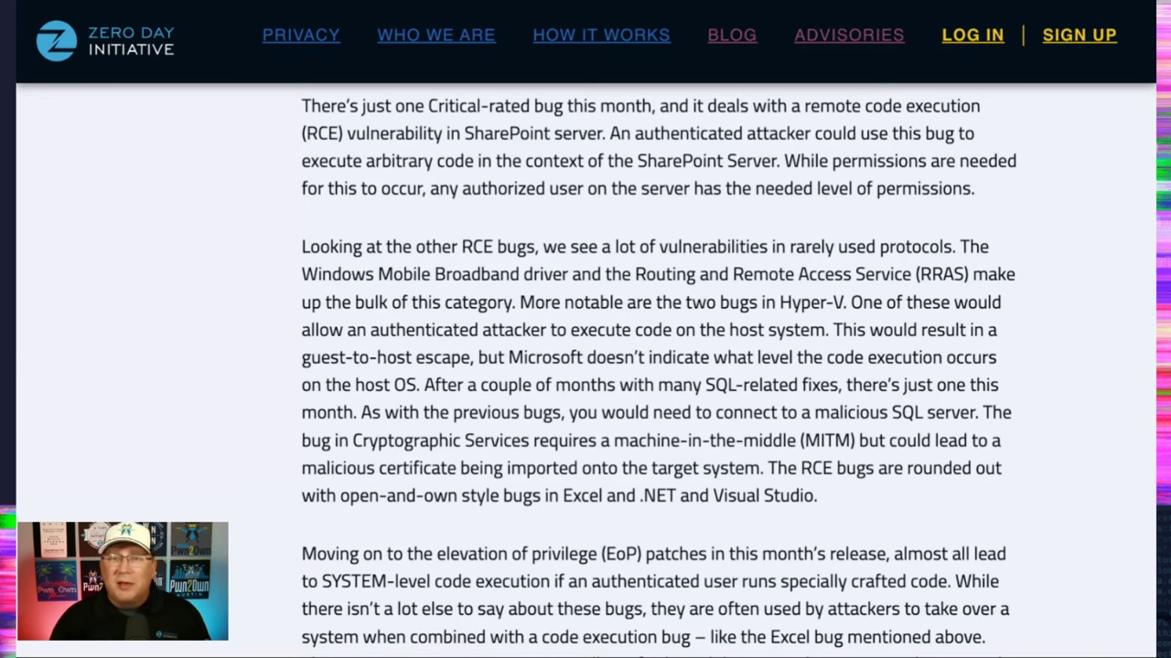
scroll("down", 3)
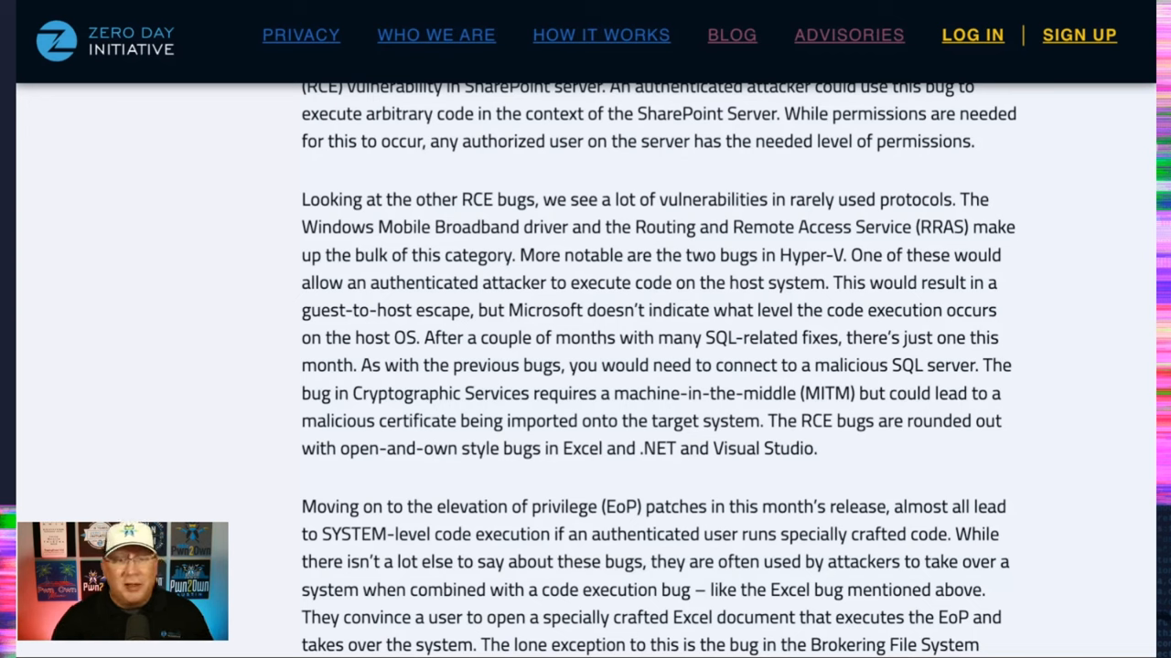
scroll("down", 3)
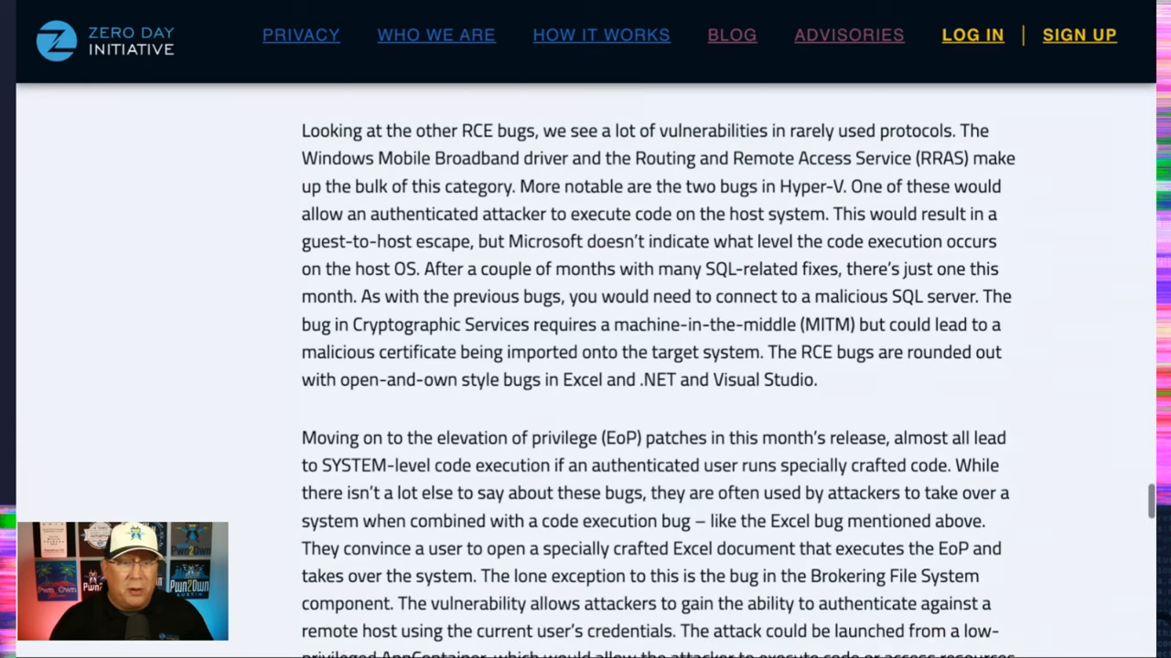
scroll("down", 3)
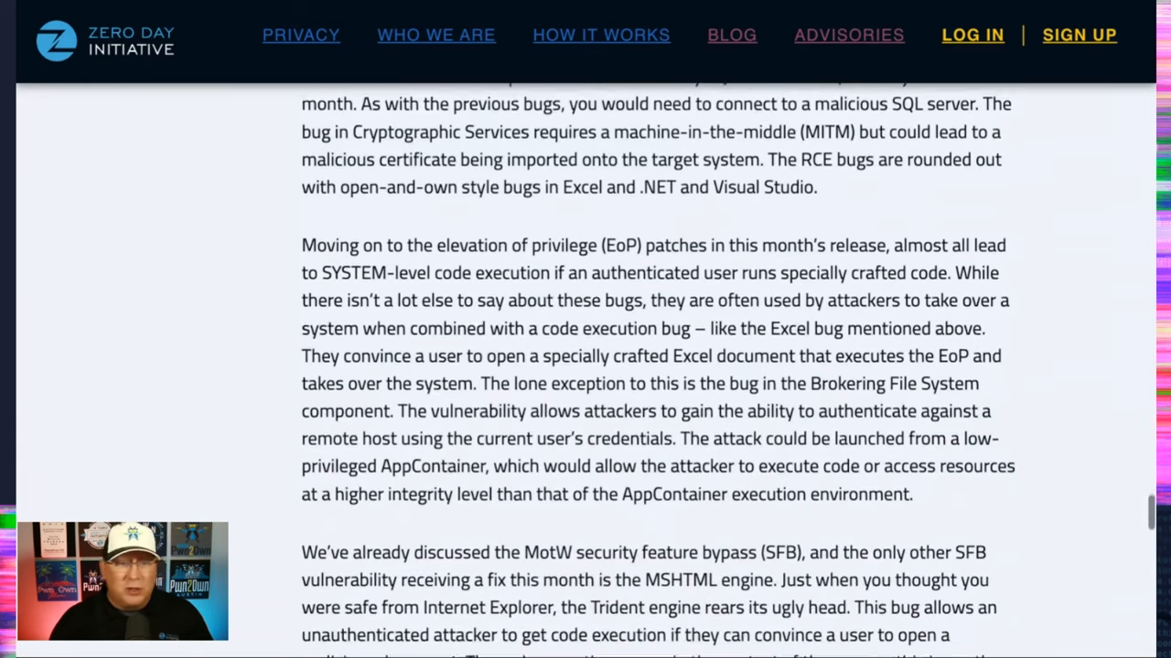
scroll("down", 3)
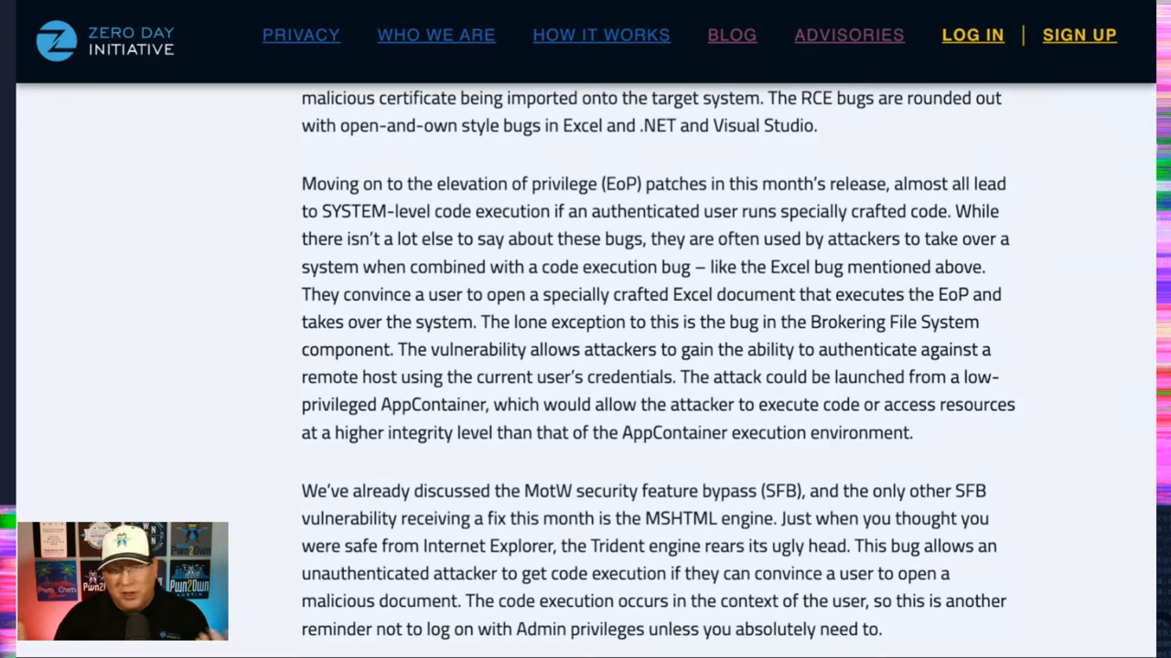
scroll("down", 3)
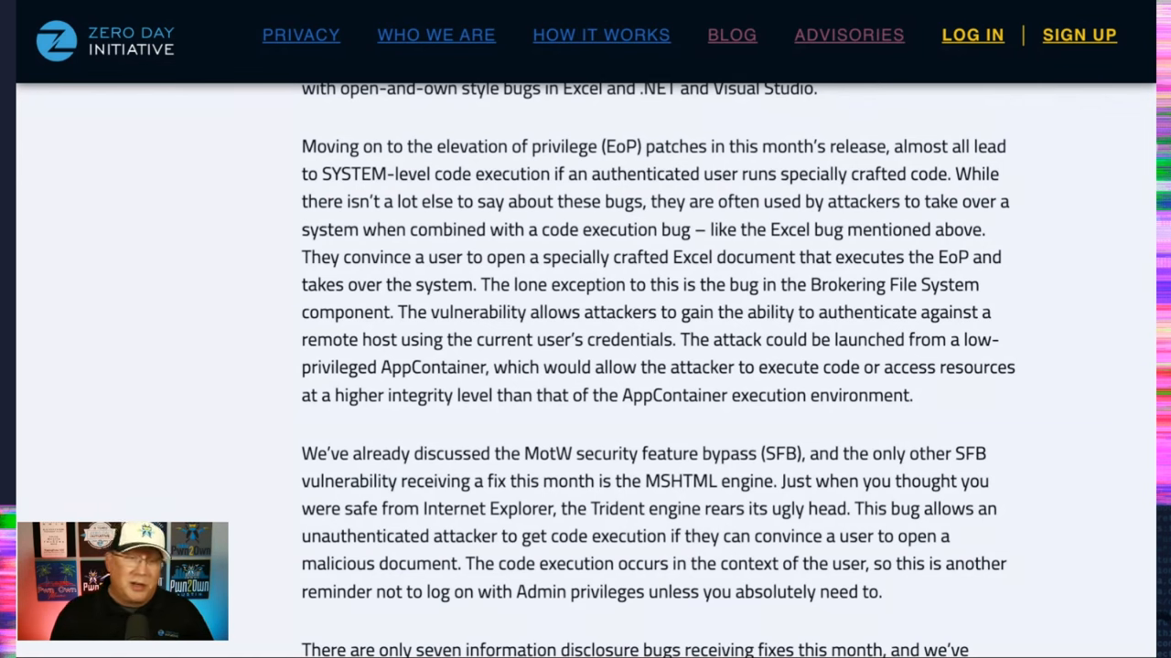
scroll("down", 3)
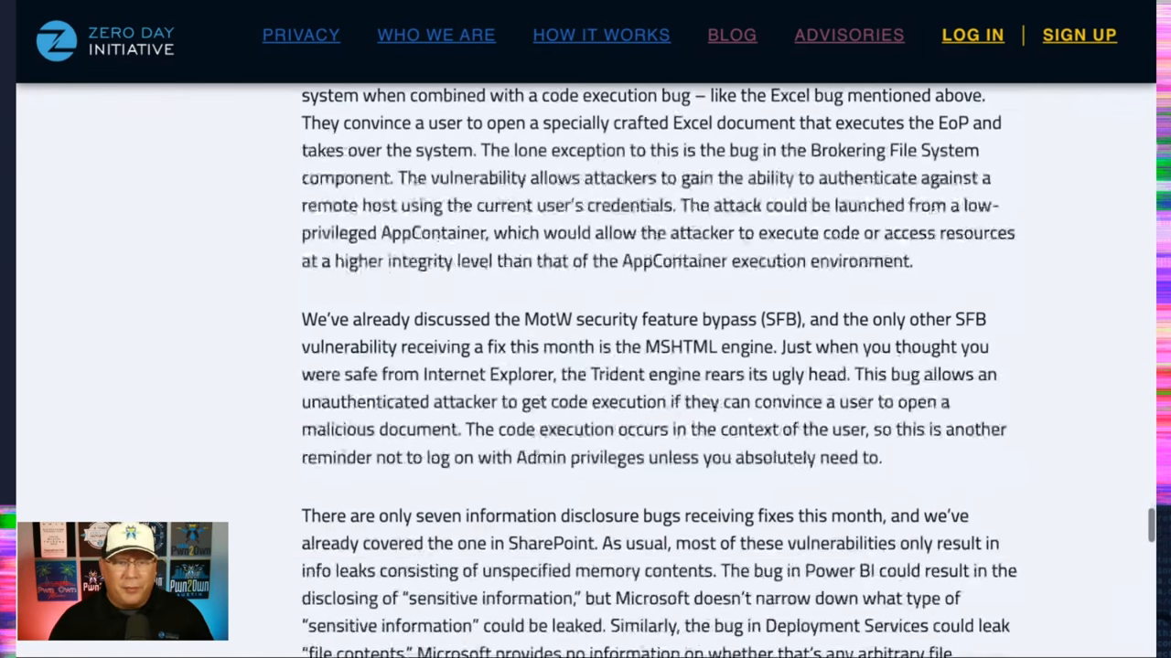
scroll("down", 3)
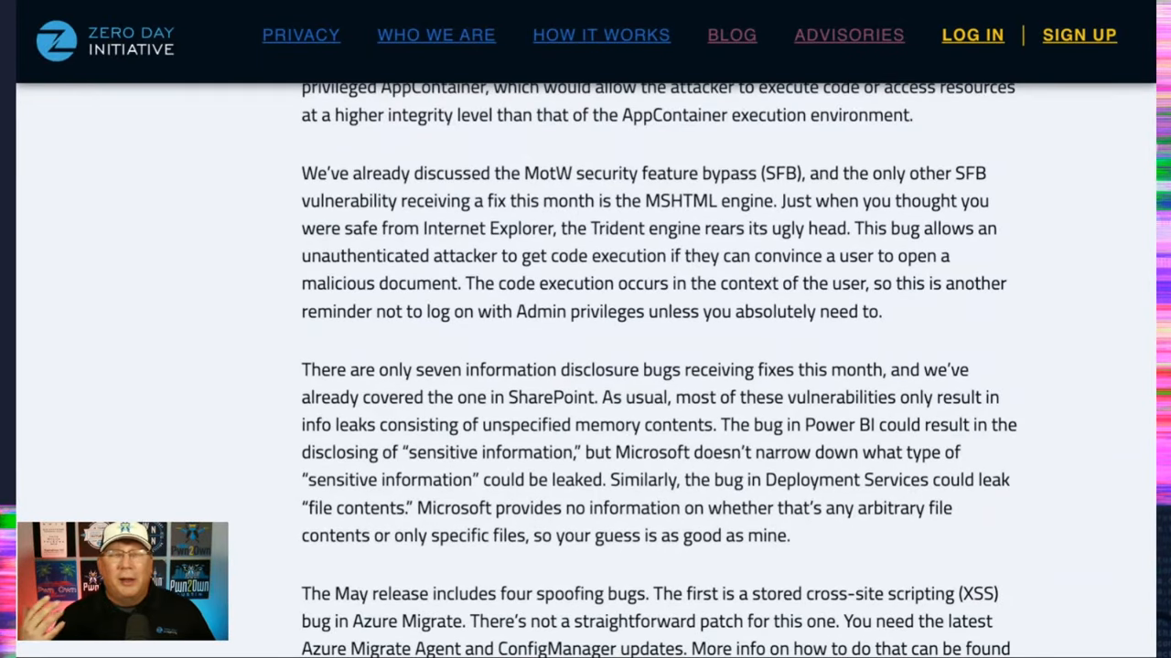
scroll("down", 3)
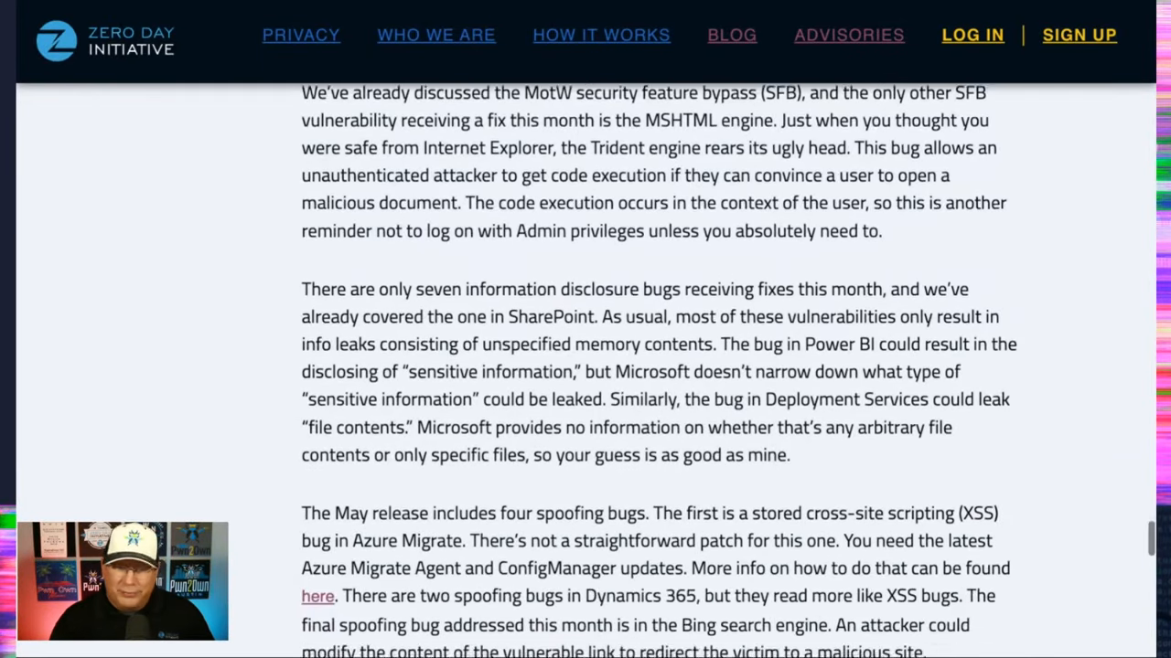
scroll("down", 3)
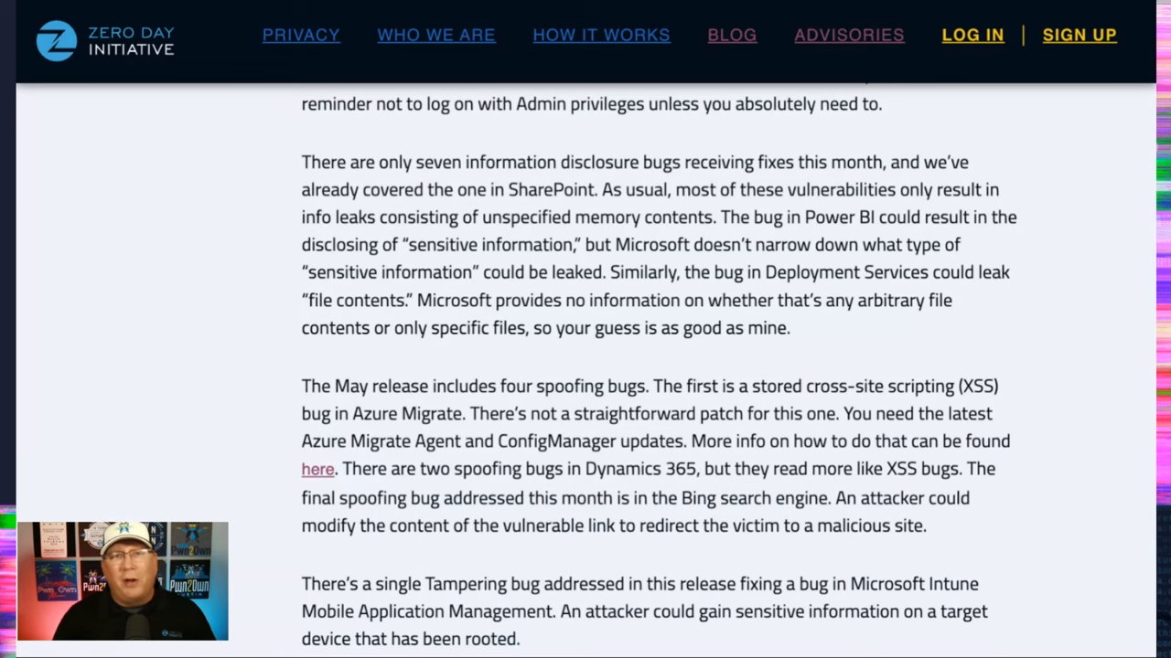
scroll("down", 3)
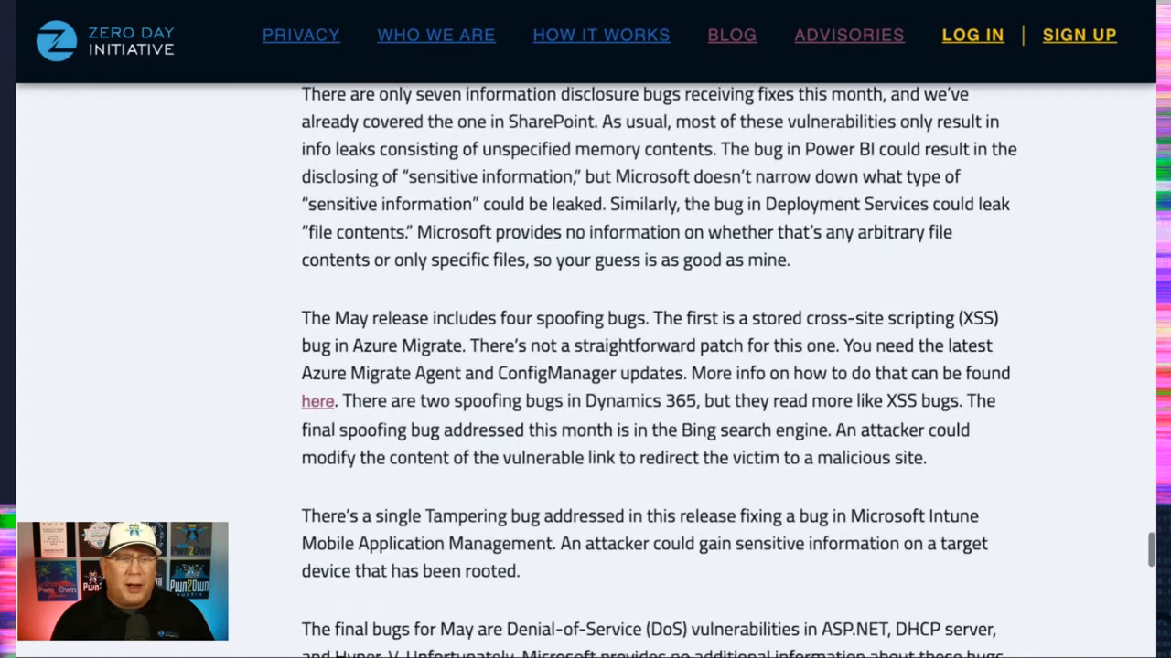
scroll("down", 3)
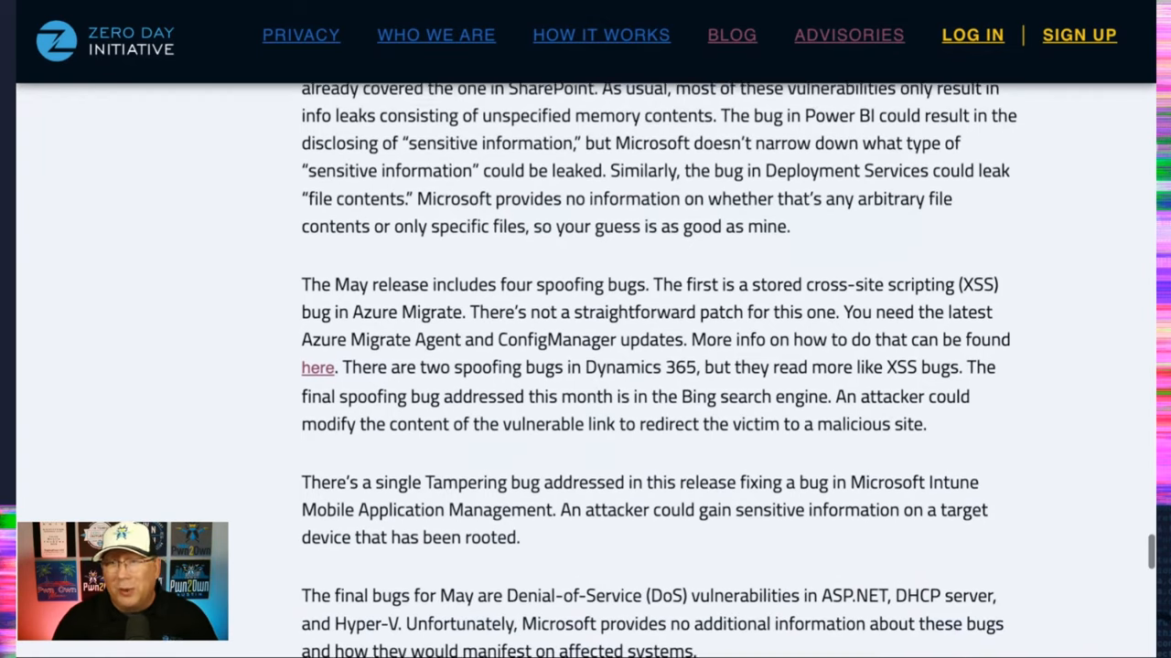
scroll("down", 3)
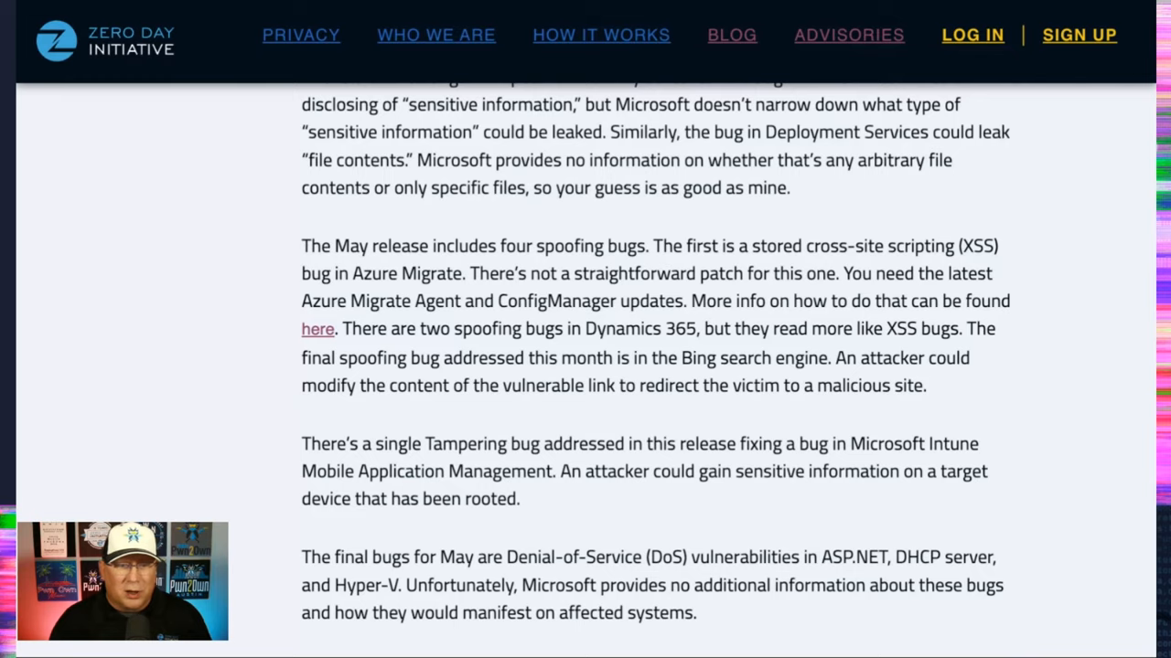
scroll("down", 3)
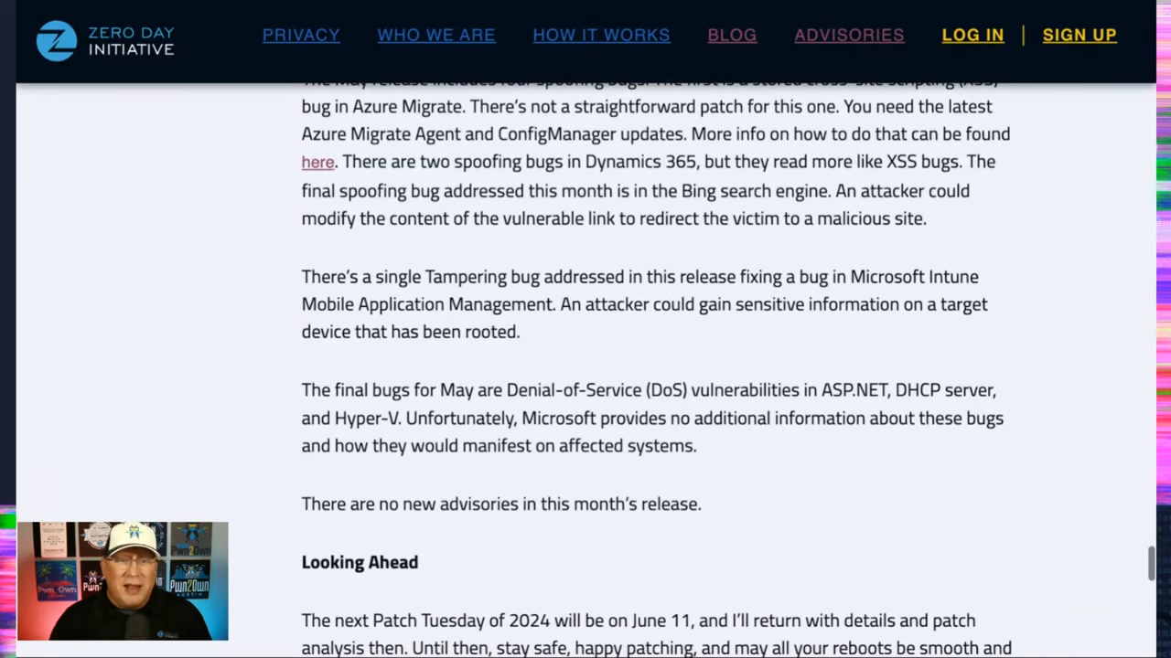
scroll("down", 3)
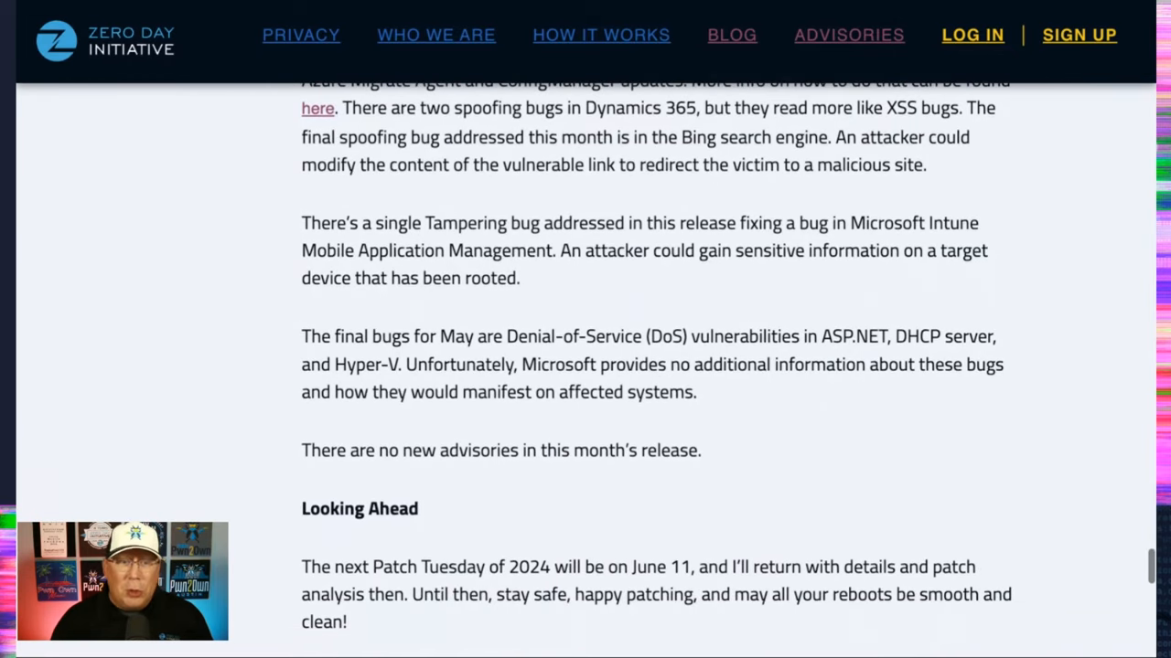